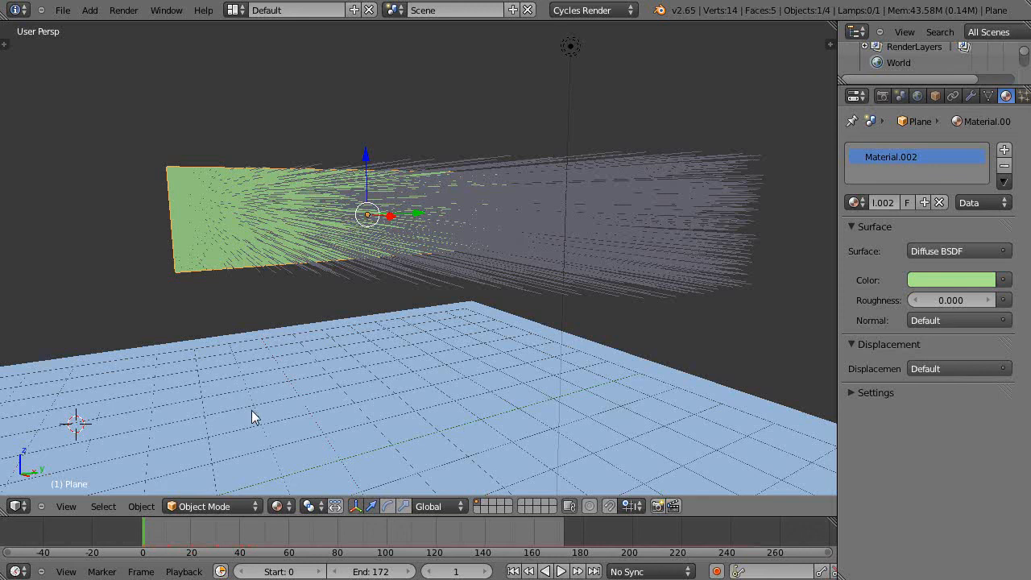
pyautogui.moveTo(406, 365)
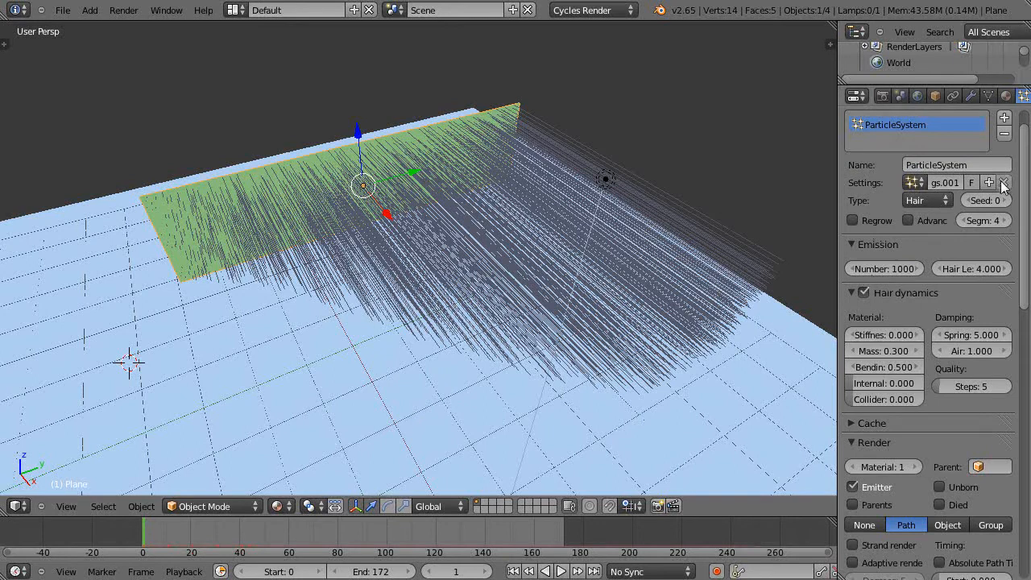
# - Create new particle settings of type Hair with hair dynamics turned on
pyautogui.click(1004, 182)
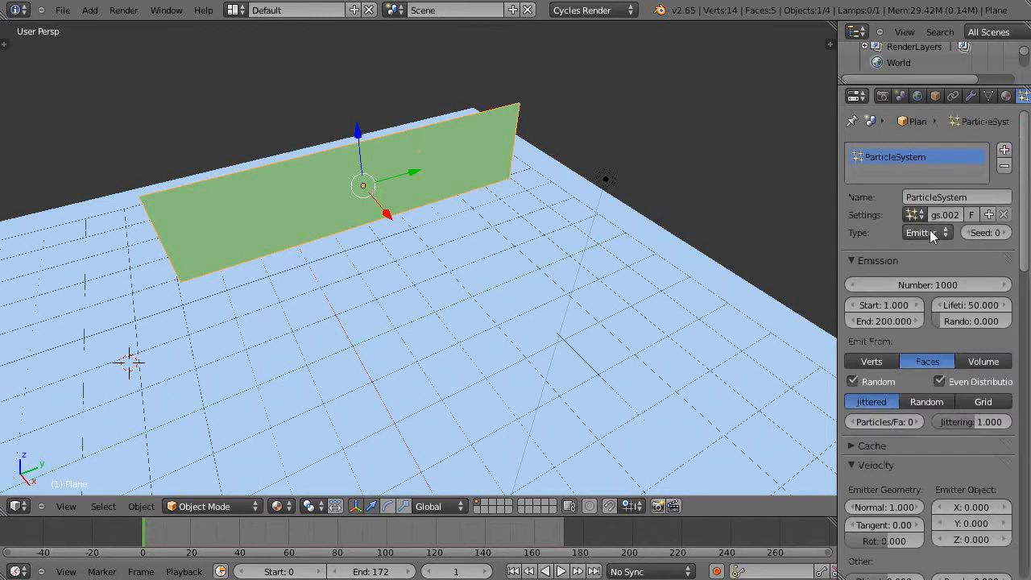
pyautogui.click(925, 232)
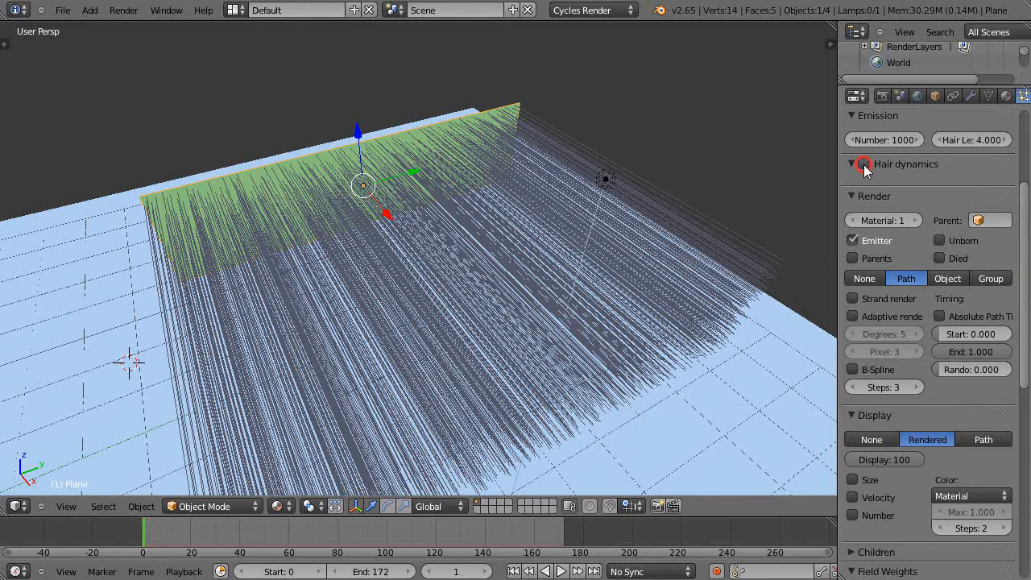
pyautogui.click(853, 164)
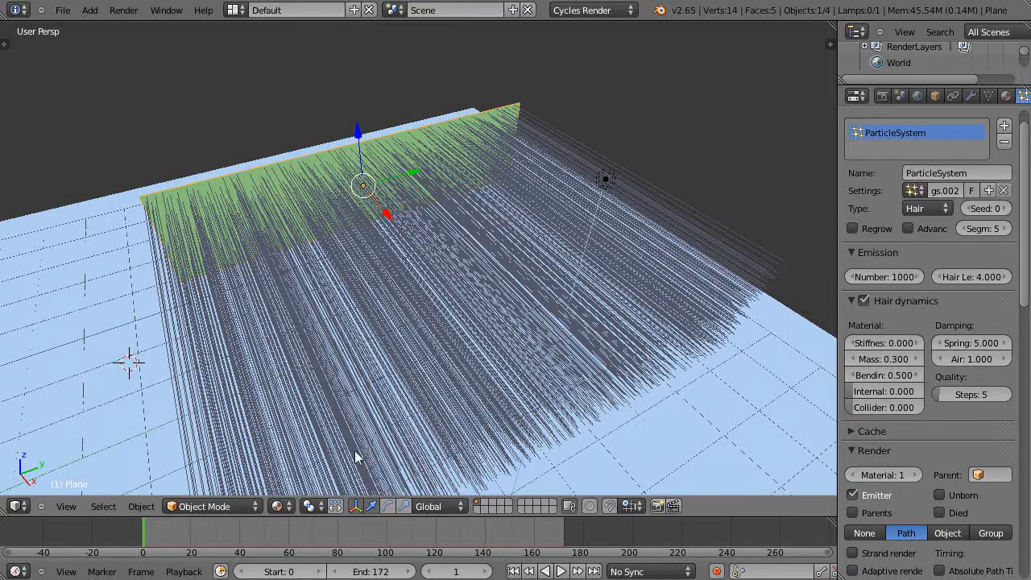
pyautogui.click(562, 571)
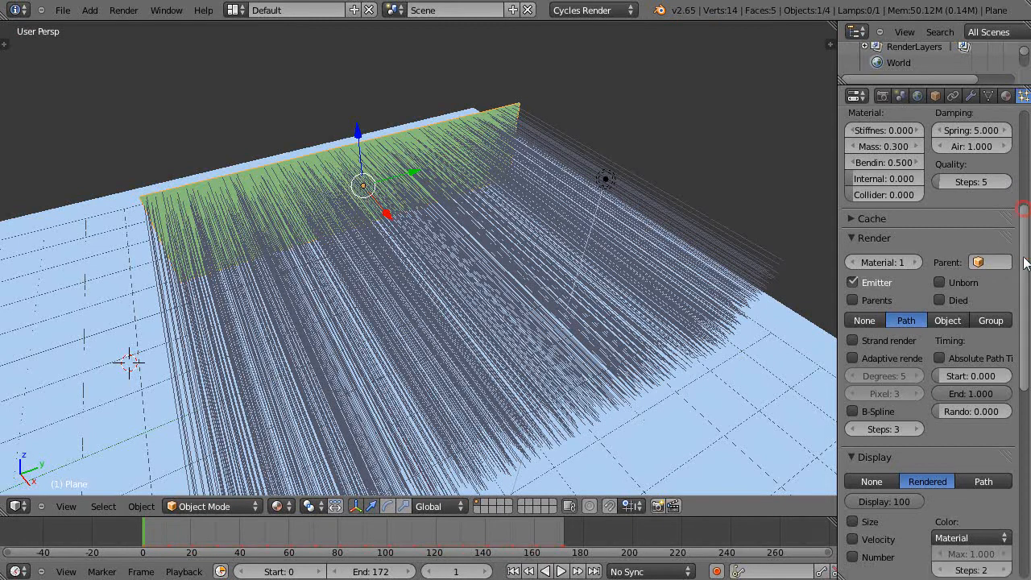
# - Show the plane's vertex groups in Object Data, select Hair0, and enter Edit Mode
pyautogui.scroll(-3)
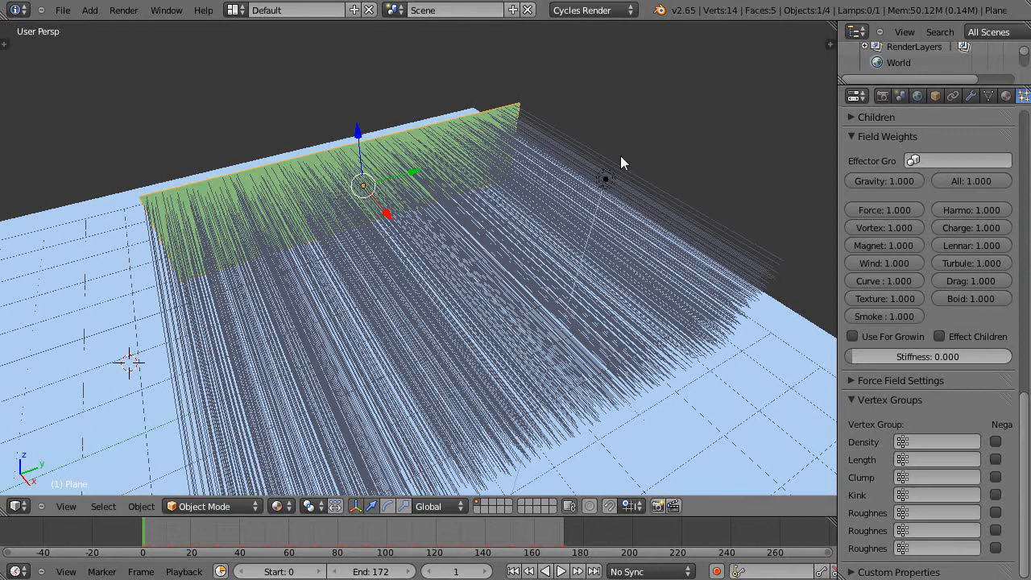
pyautogui.click(989, 96)
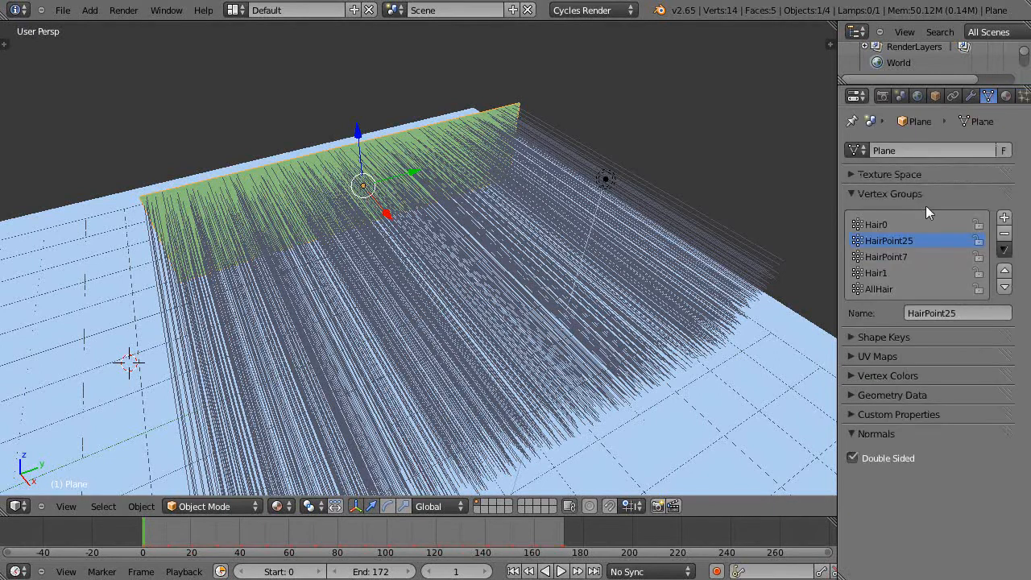
pyautogui.click(876, 224)
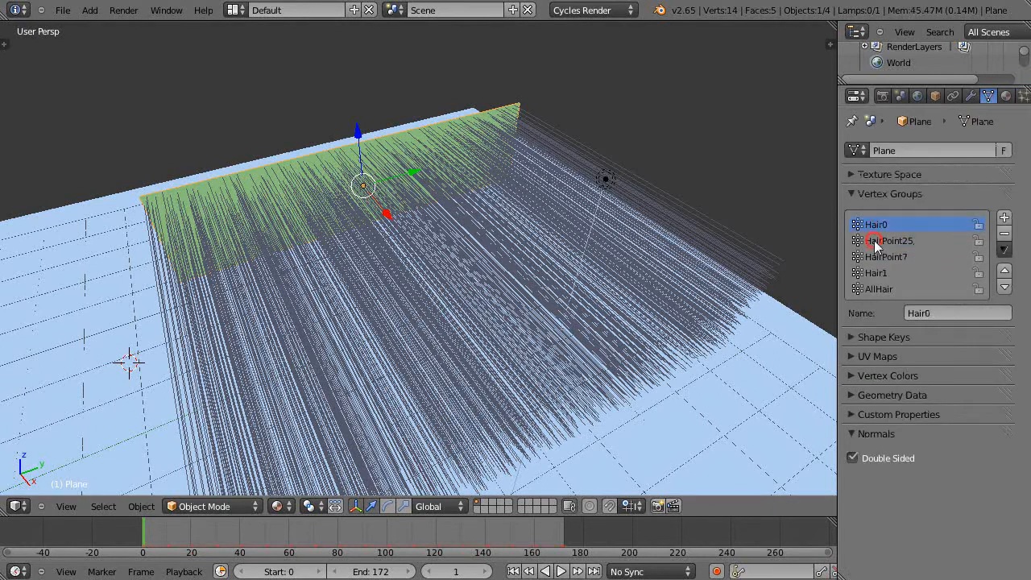
pyautogui.click(879, 288)
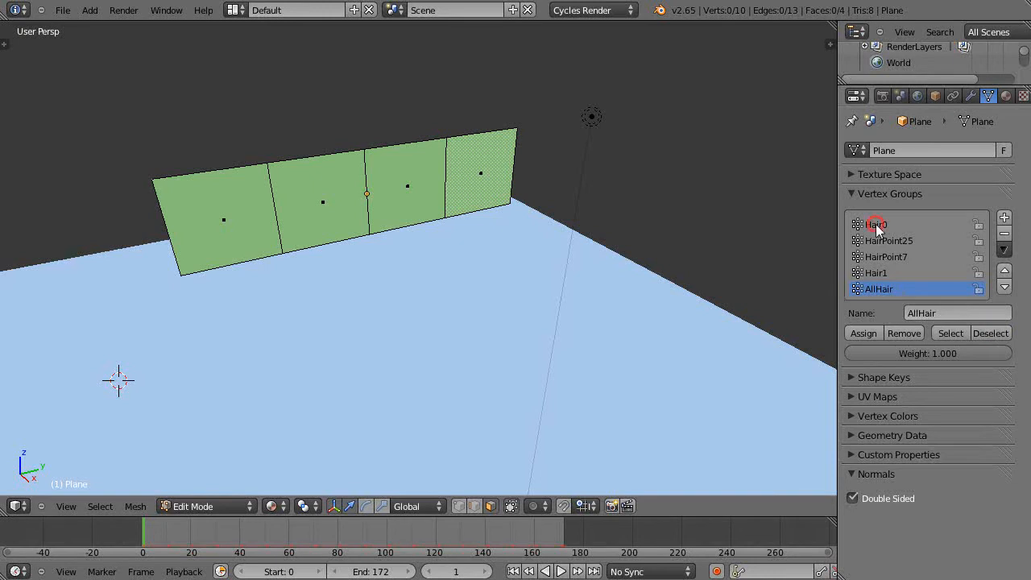
pyautogui.click(876, 225)
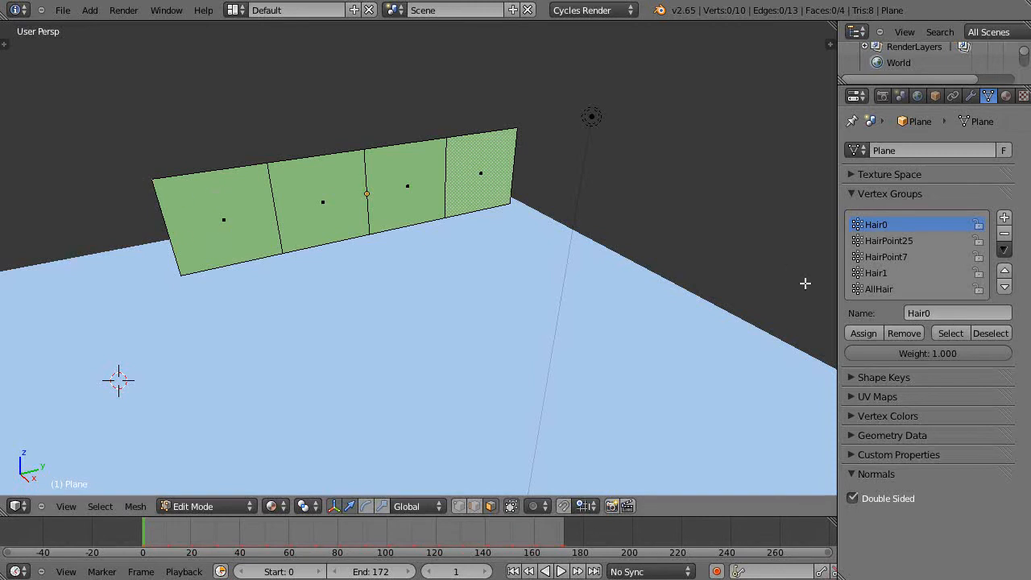
pyautogui.click(951, 333)
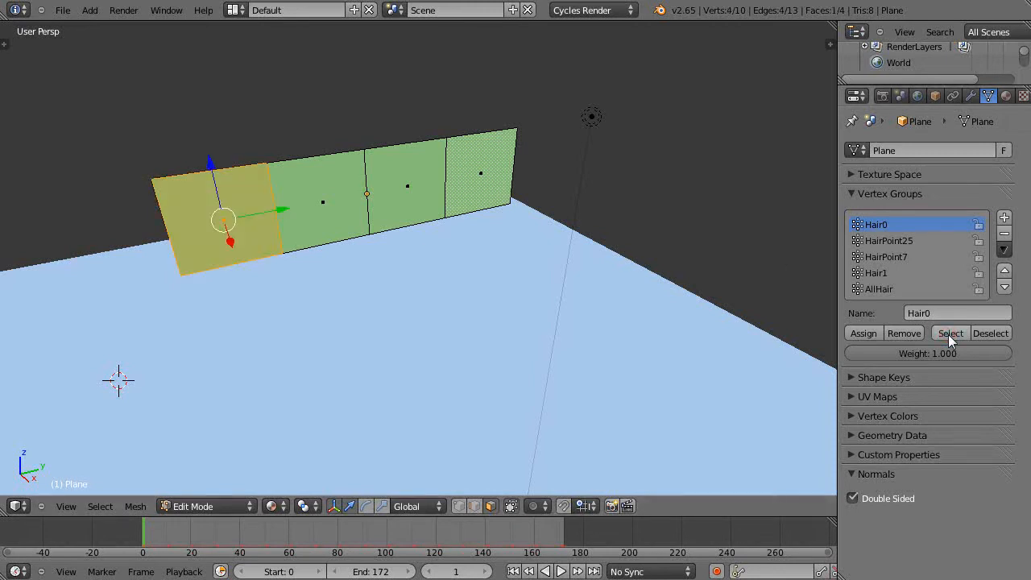
pyautogui.click(991, 333)
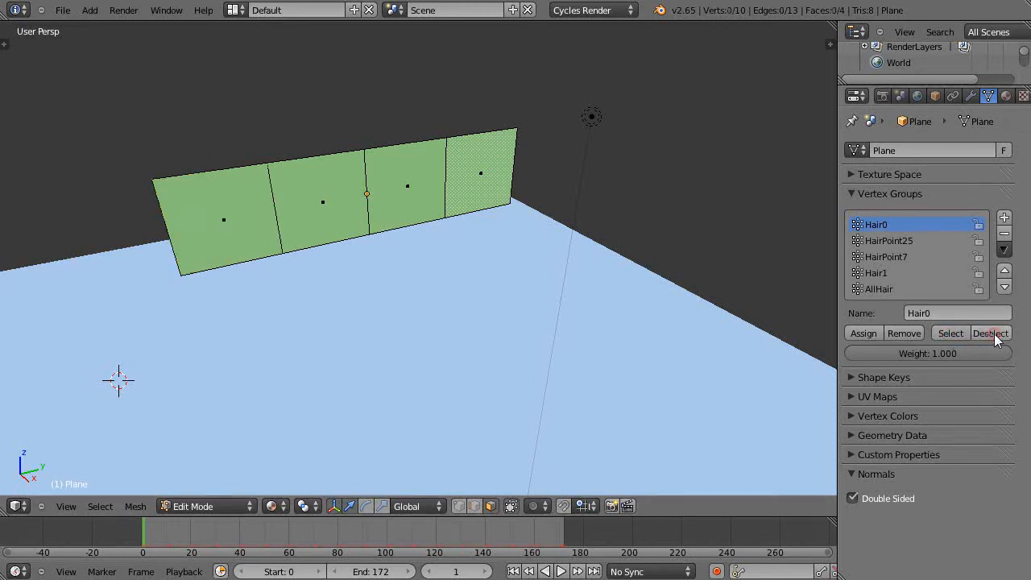
pyautogui.click(889, 240)
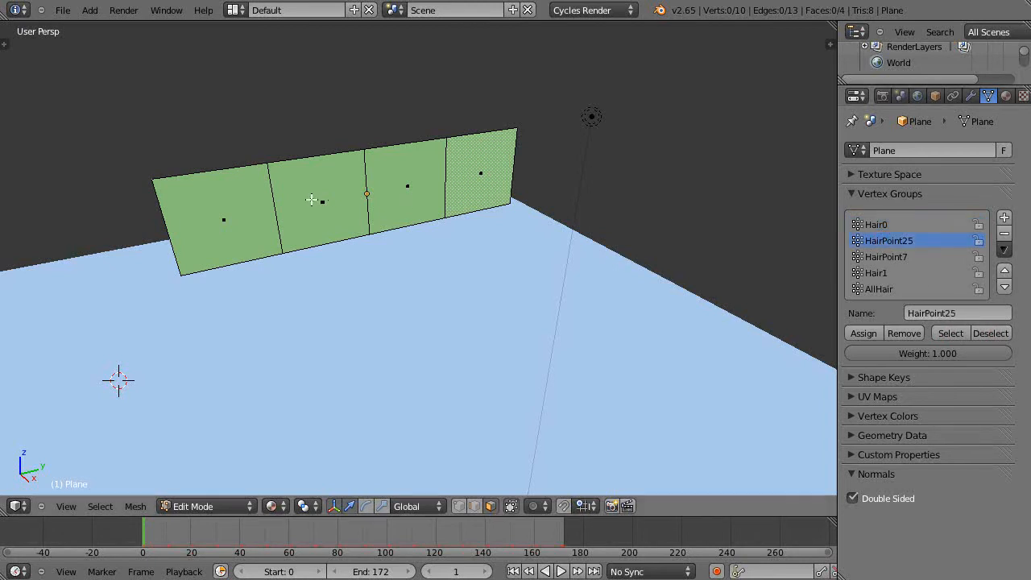
pyautogui.click(951, 333)
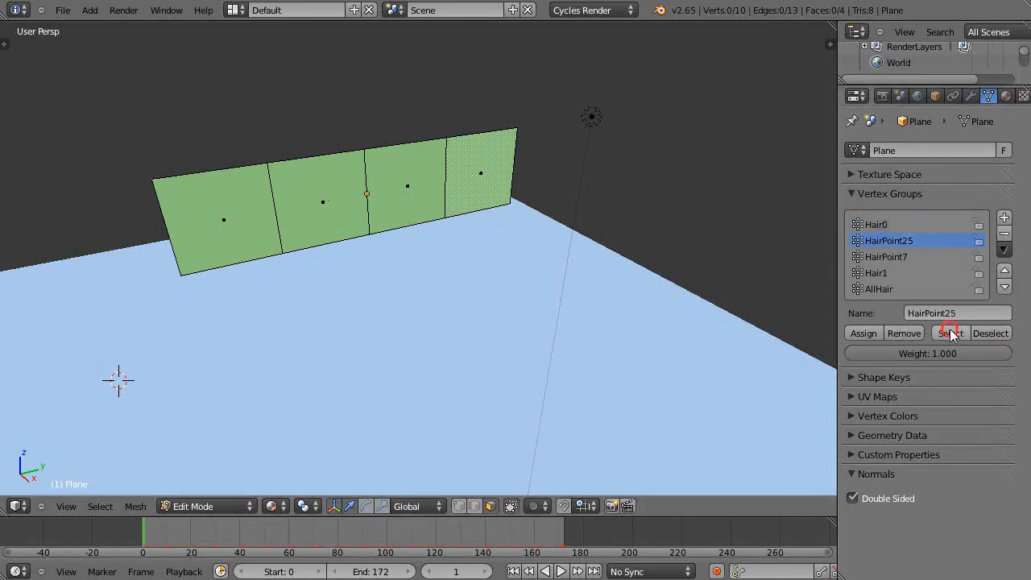
pyautogui.click(950, 332)
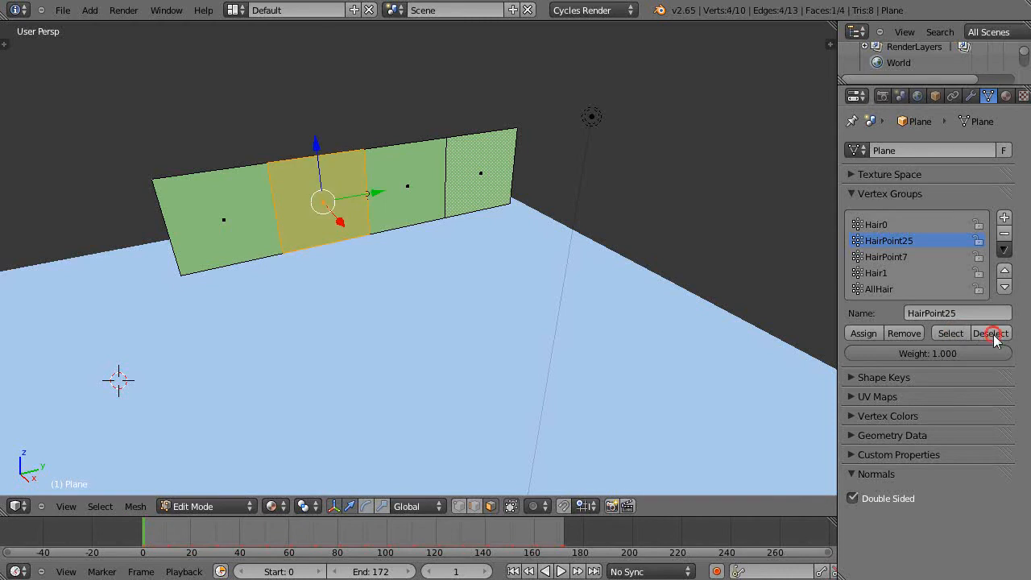
pyautogui.click(990, 332)
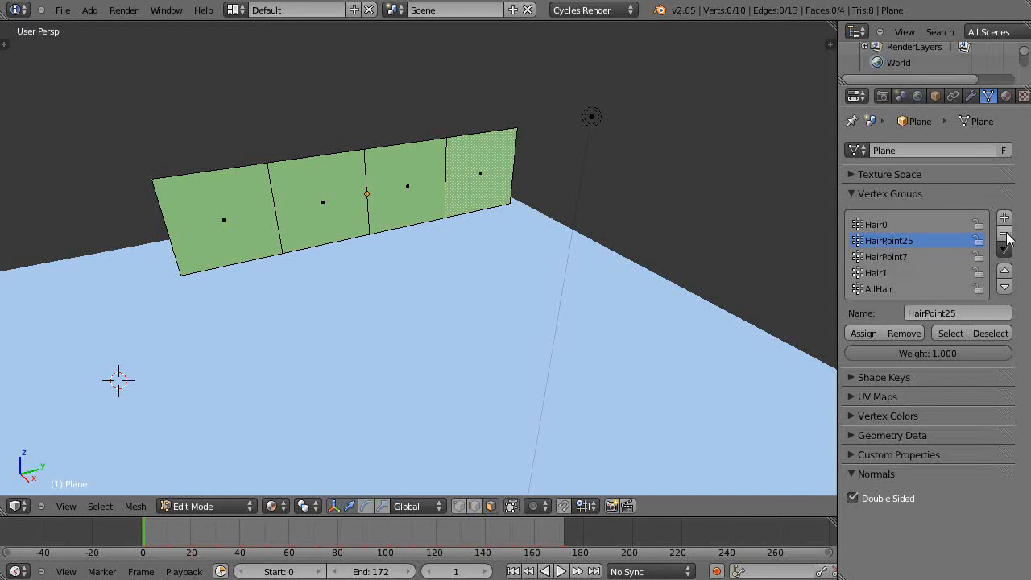
# - Delete the old vertex groups and add a HairZero group for the leftmost face
pyautogui.click(1005, 240)
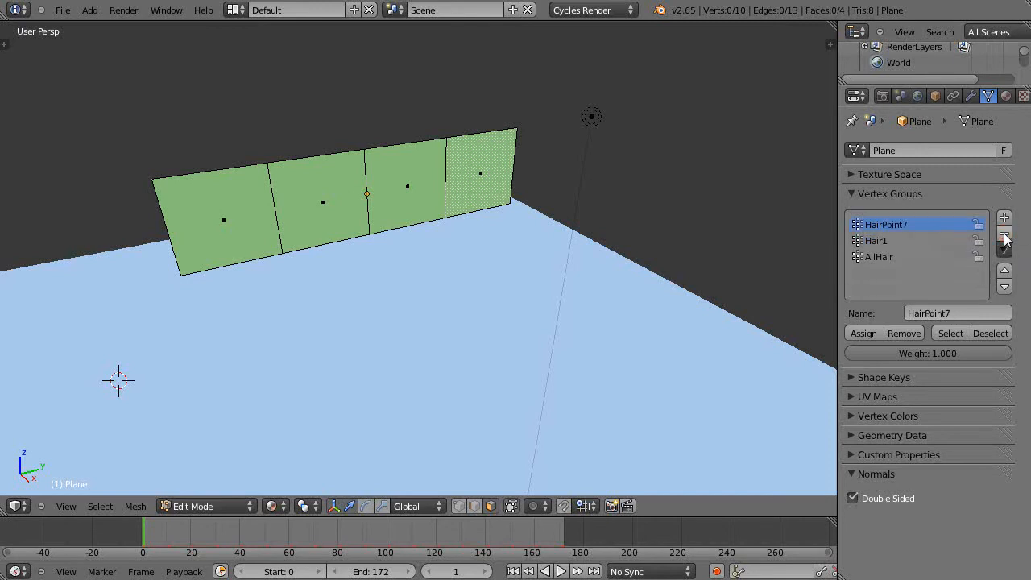
pyautogui.click(1003, 233)
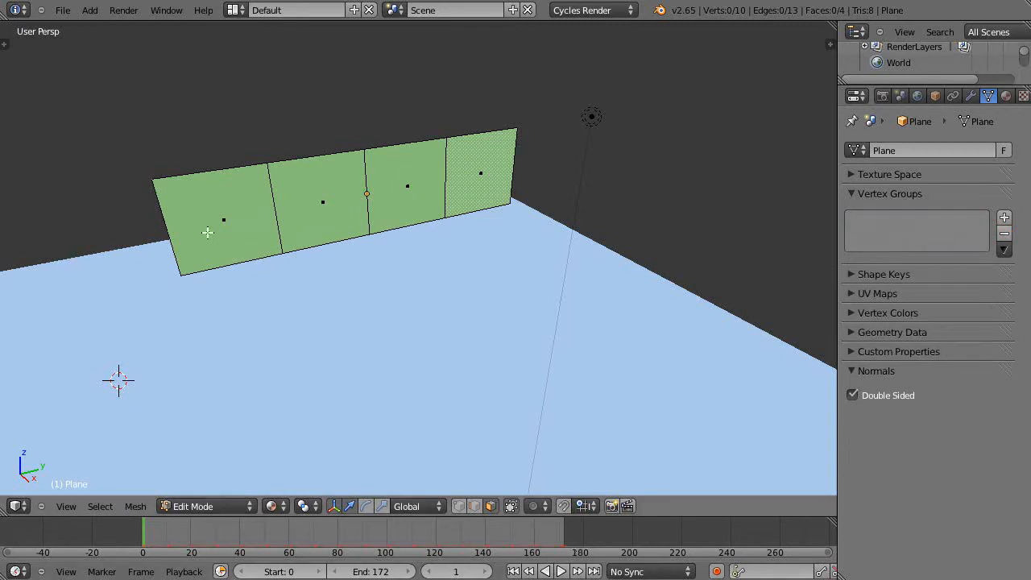
pyautogui.click(224, 220)
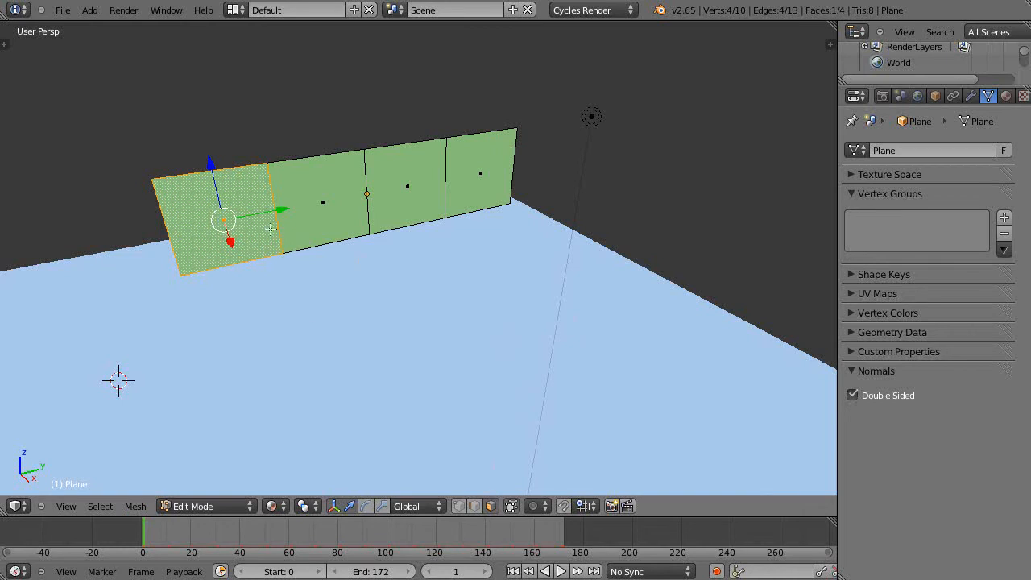
pyautogui.click(1004, 218)
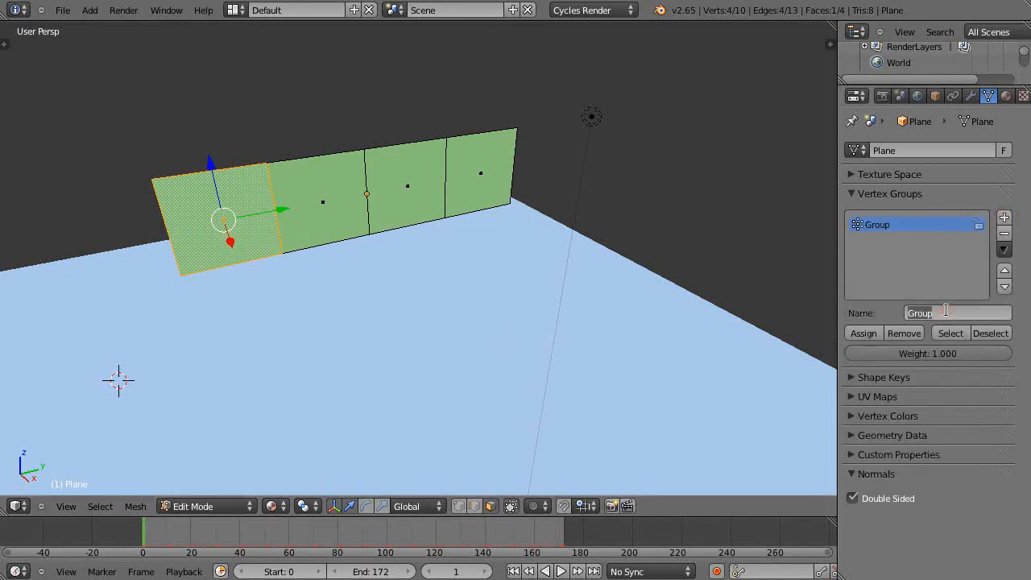
pyautogui.write('Hair')
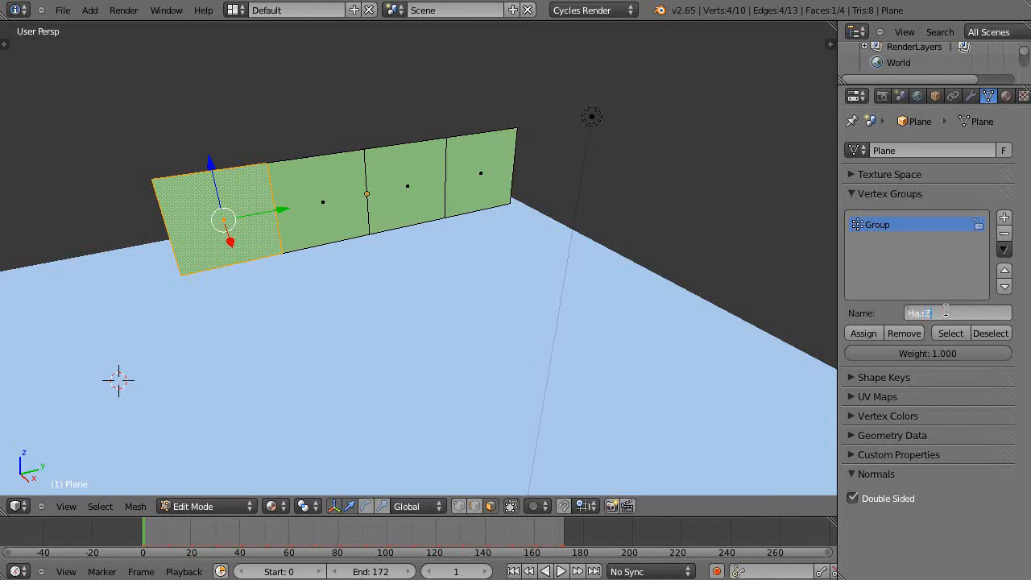
pyautogui.write('HairZero')
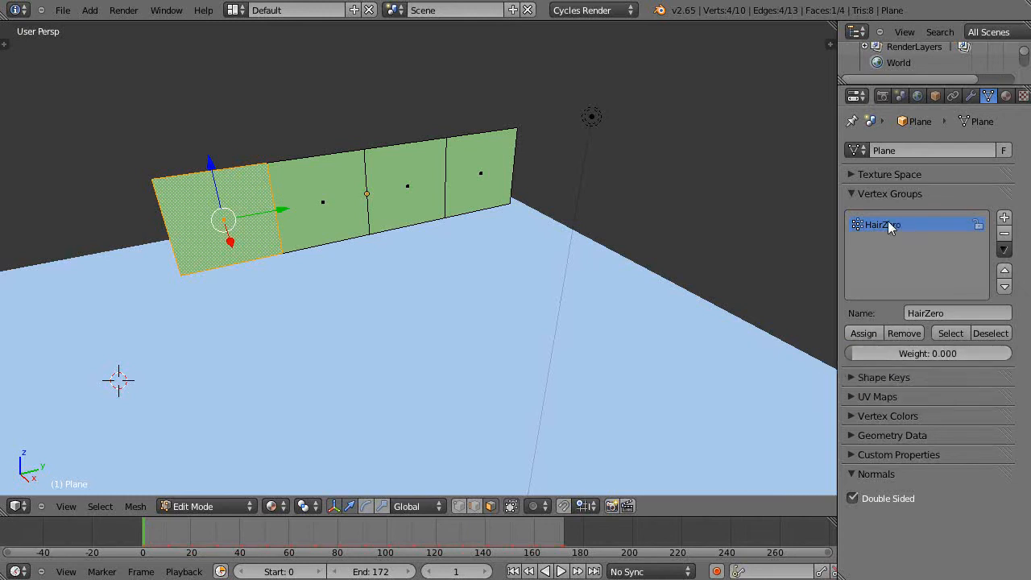
# - Add a vertex group named HairPoint25 with a weight of 0.25
pyautogui.click(991, 333)
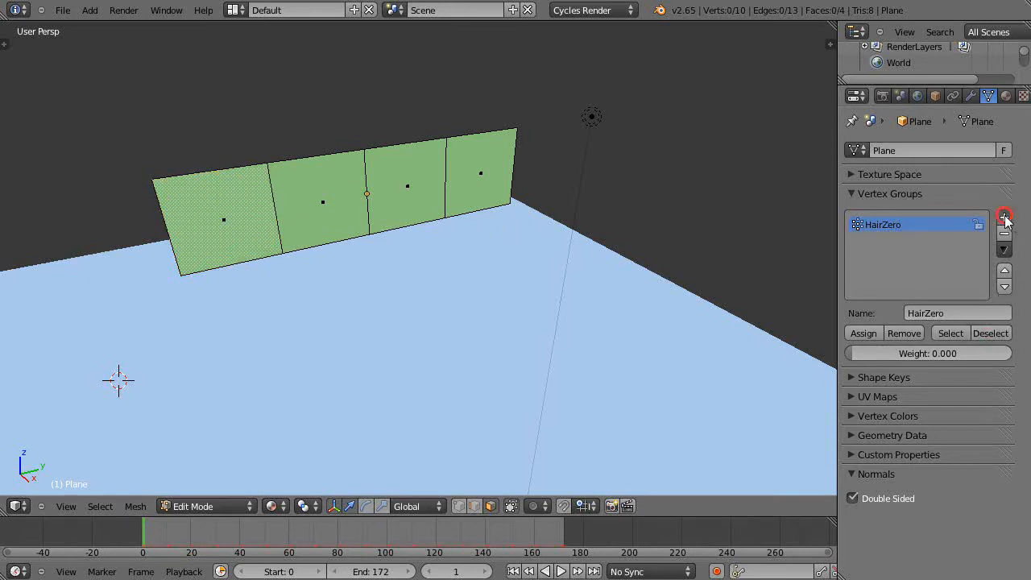
pyautogui.click(1005, 217)
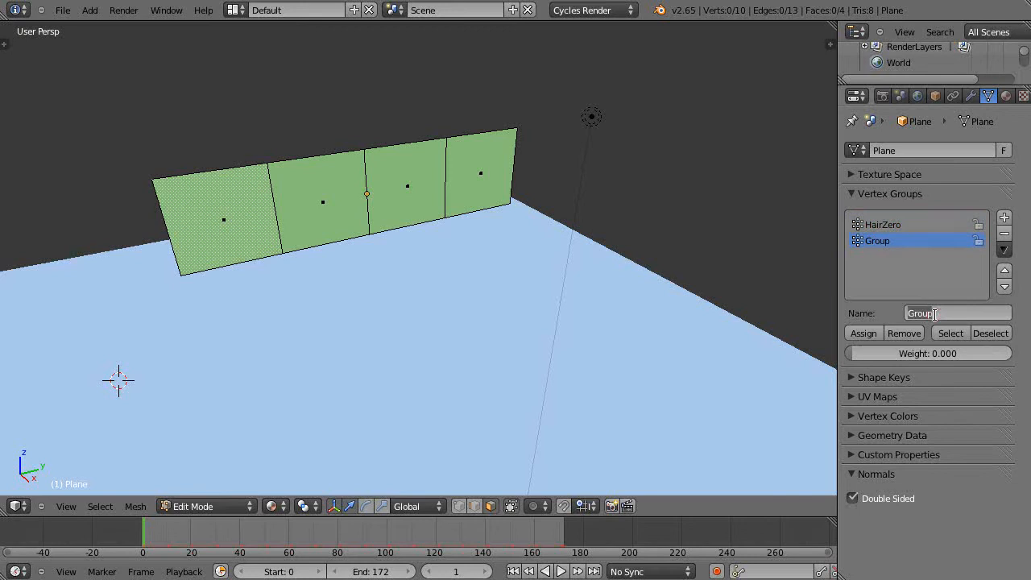
pyautogui.write('Hair')
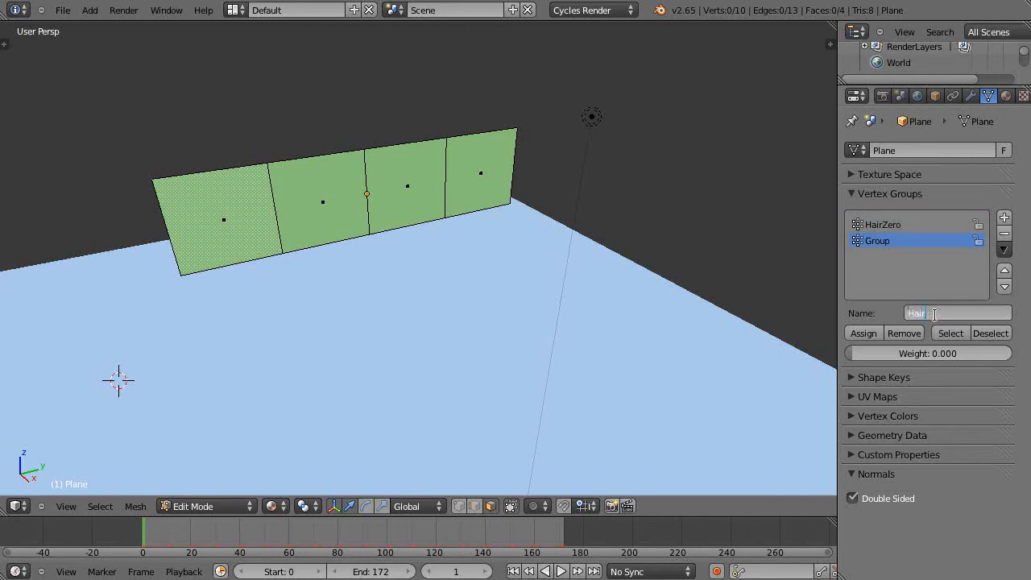
pyautogui.write('HairPoint25')
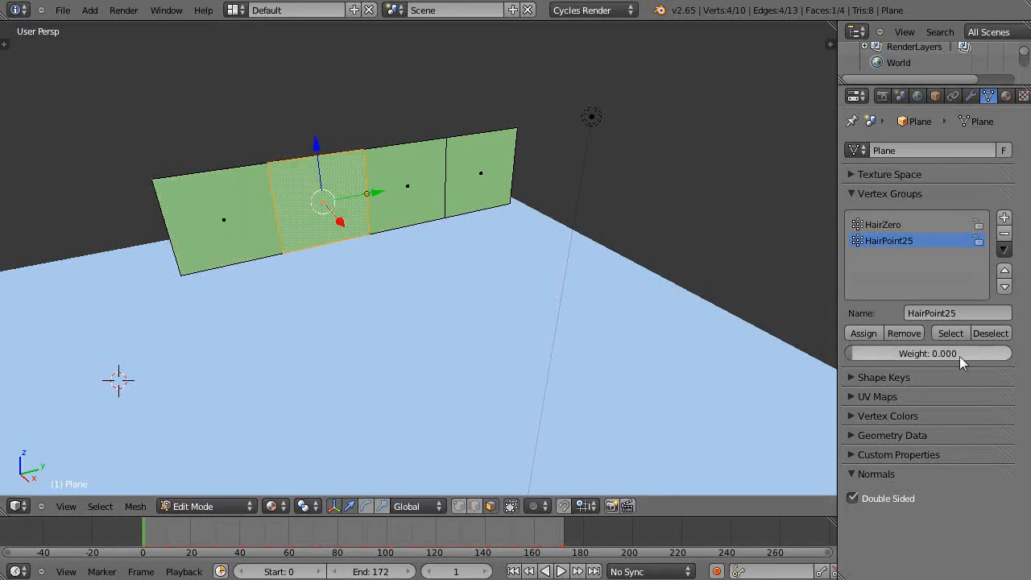
pyautogui.click(927, 353)
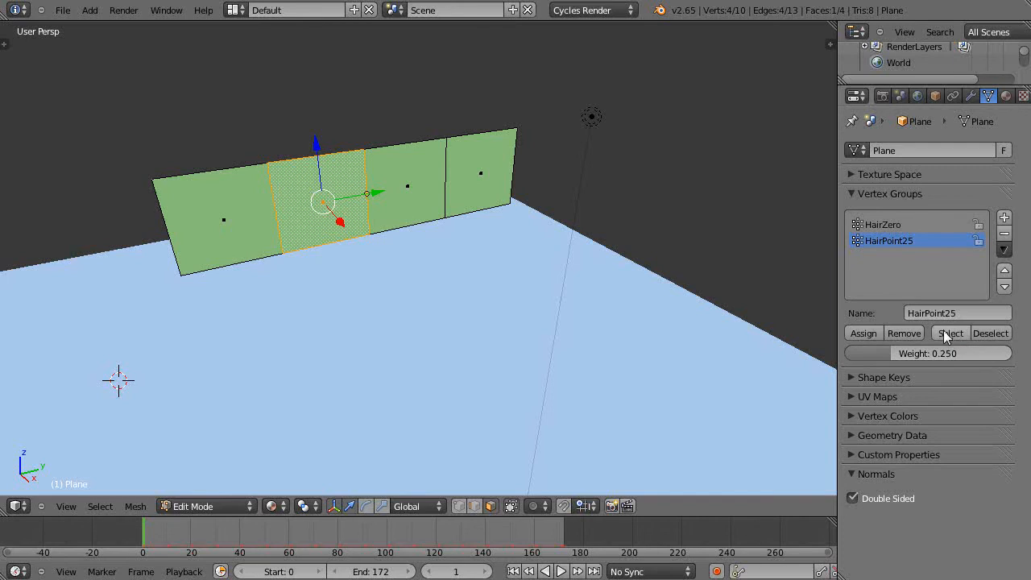
pyautogui.moveTo(809, 301)
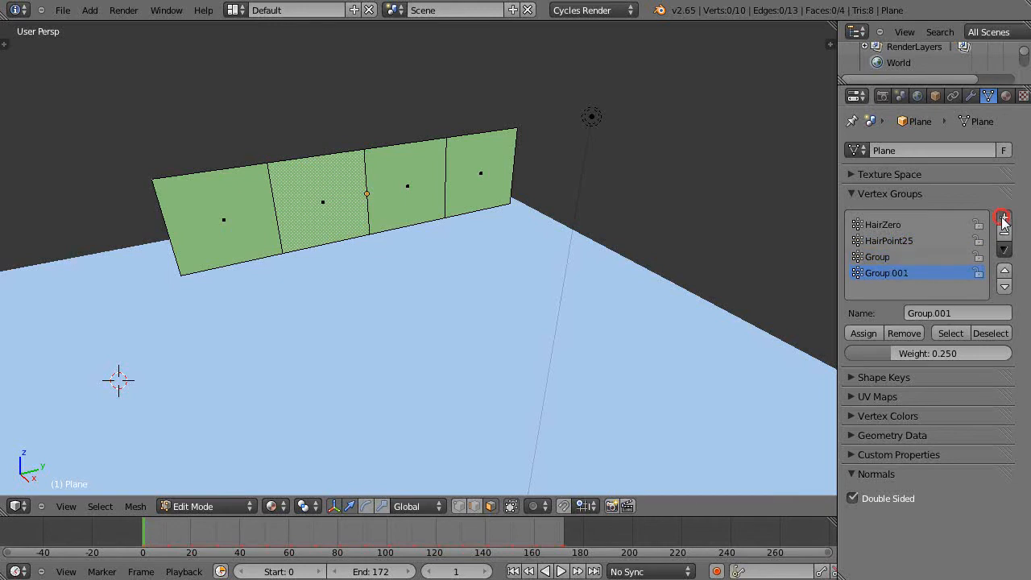
# - Add more vertex groups, renaming them HairPoint… and the fifth one AllHair
pyautogui.click(1004, 217)
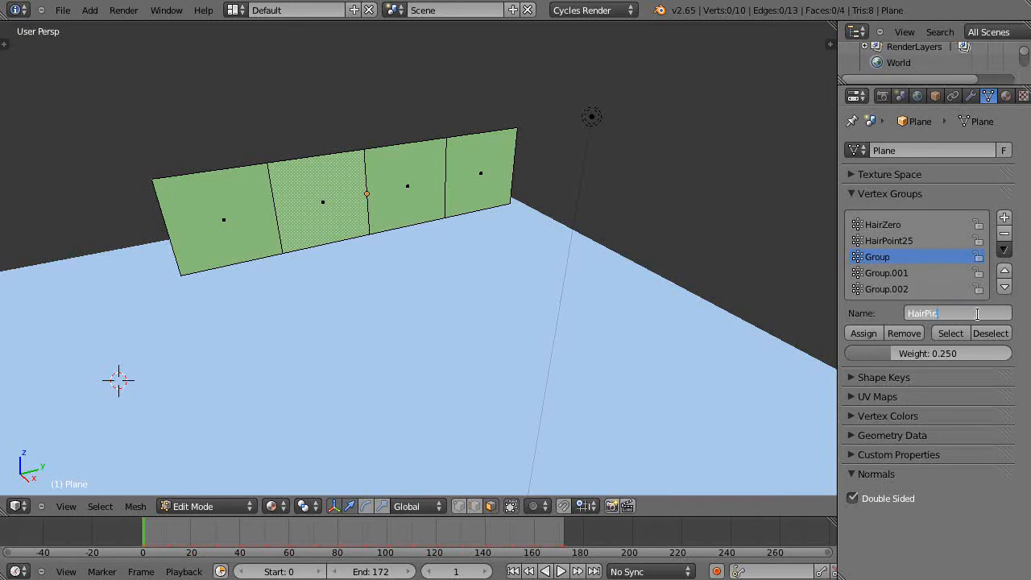
pyautogui.write('HairPoint')
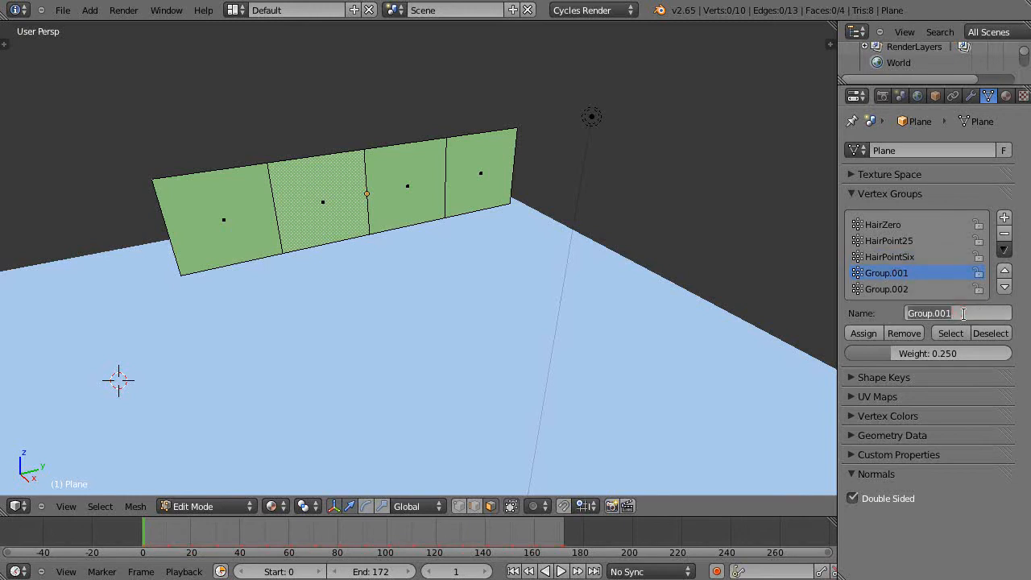
pyautogui.write('HairPoint')
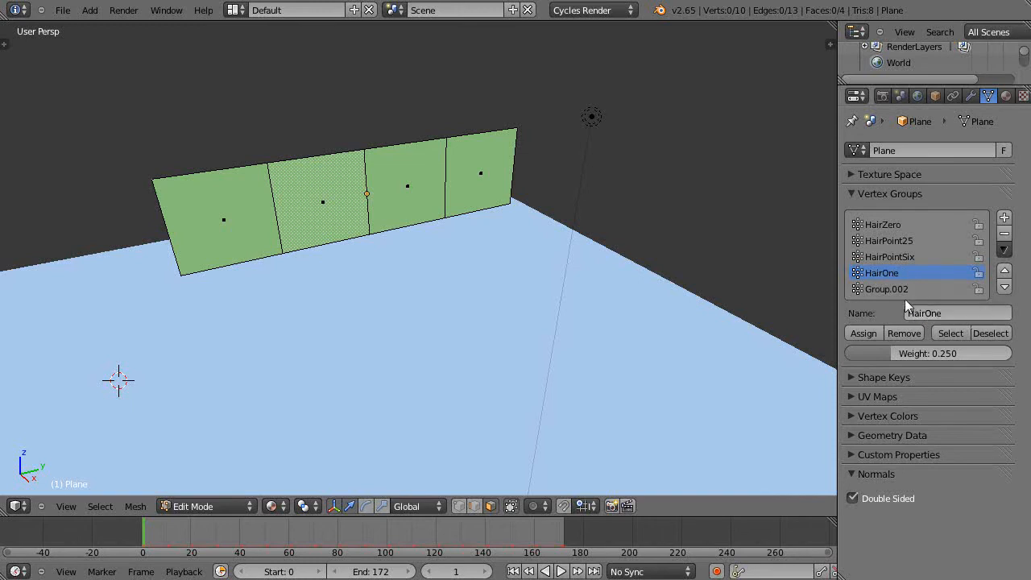
pyautogui.click(886, 288)
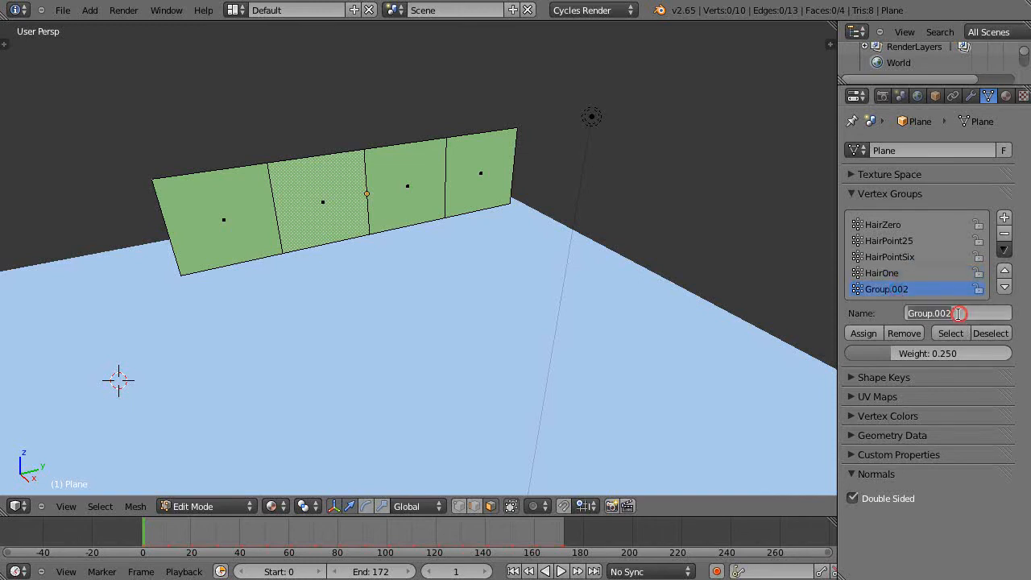
pyautogui.write('AllH')
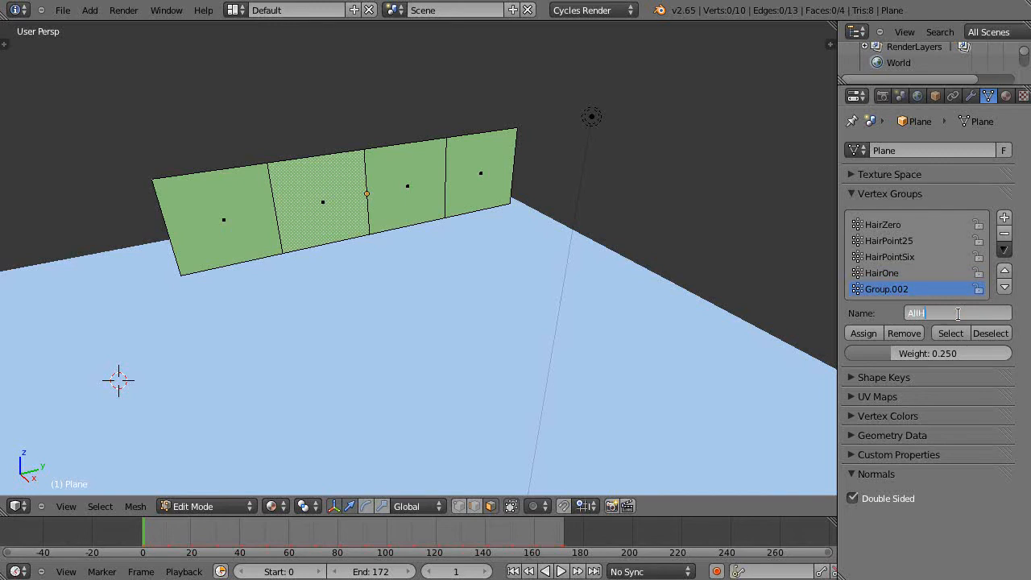
pyautogui.write('AllHair')
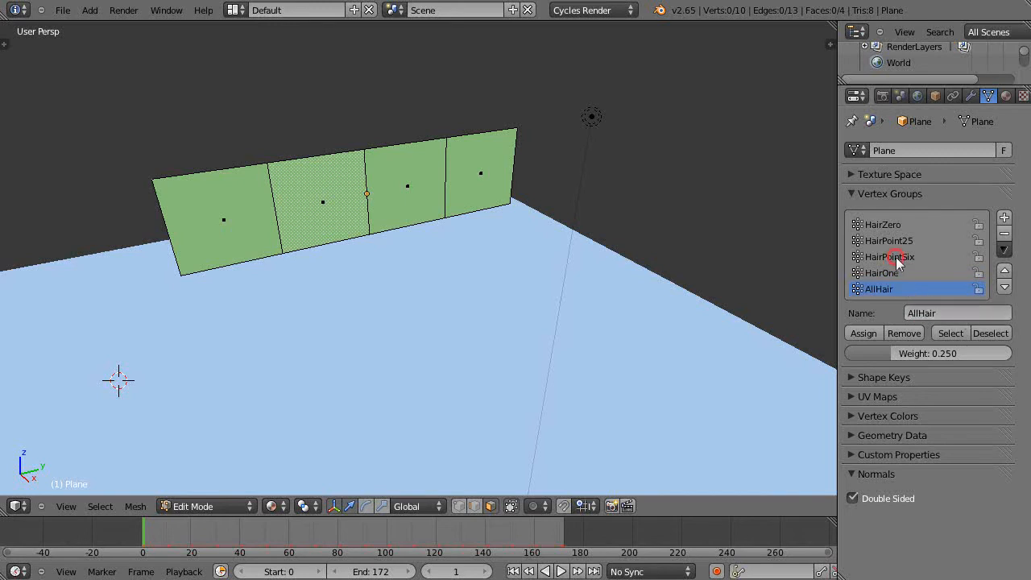
# - Activate HairPointSix, HairOne and HairPoint25 in turn to see their faces
pyautogui.click(889, 256)
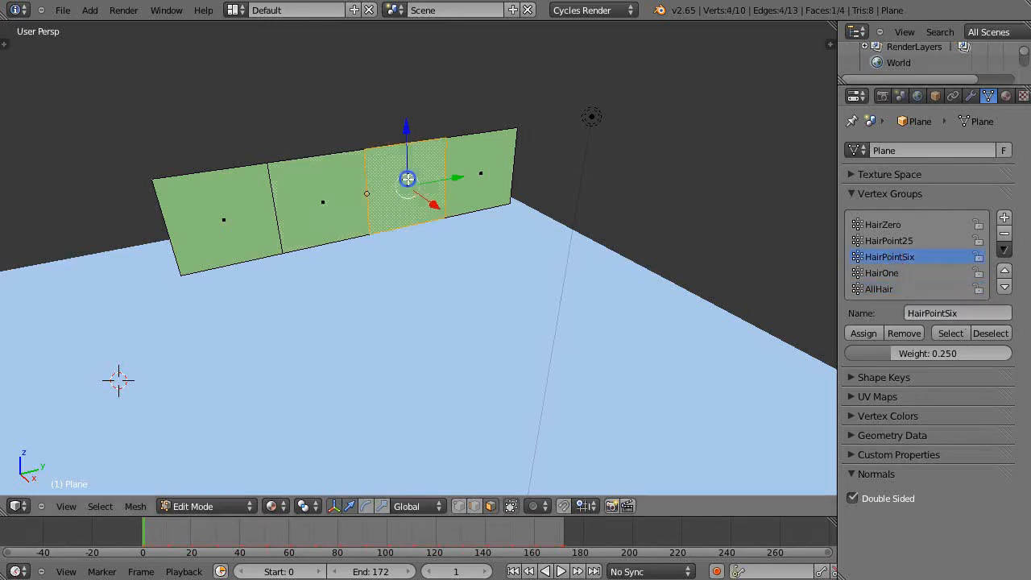
pyautogui.click(927, 353)
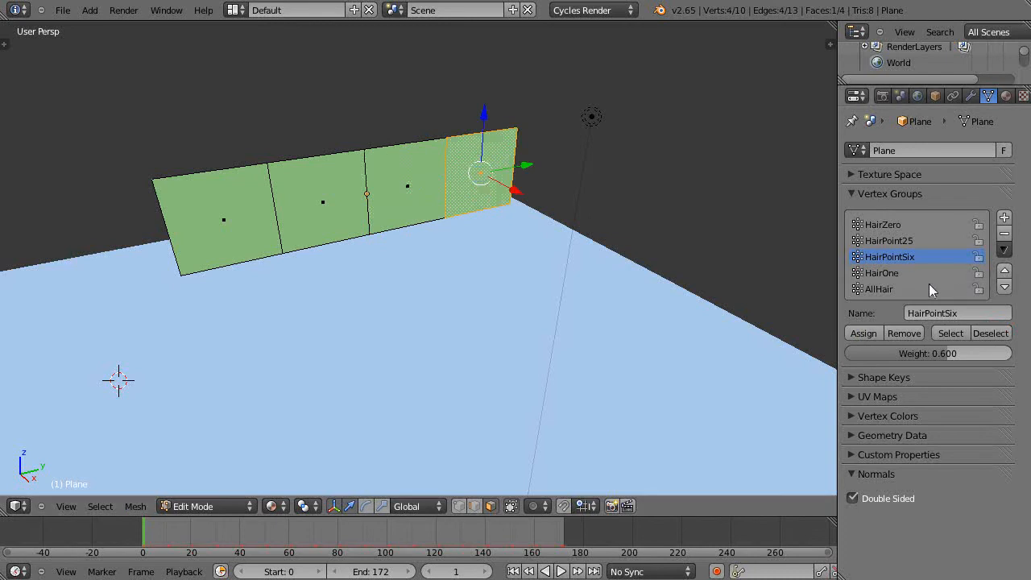
pyautogui.click(881, 272)
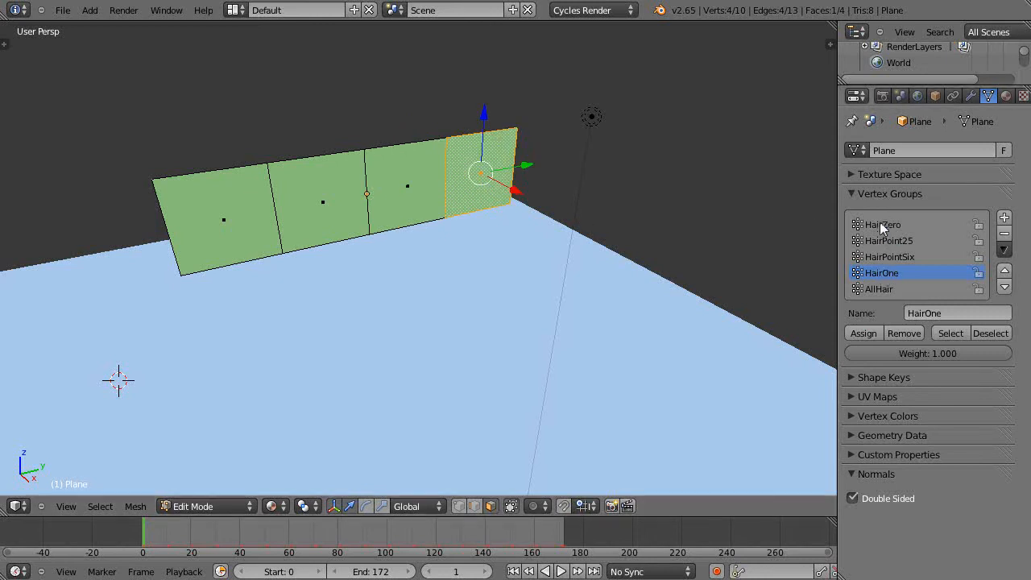
pyautogui.moveTo(880, 222)
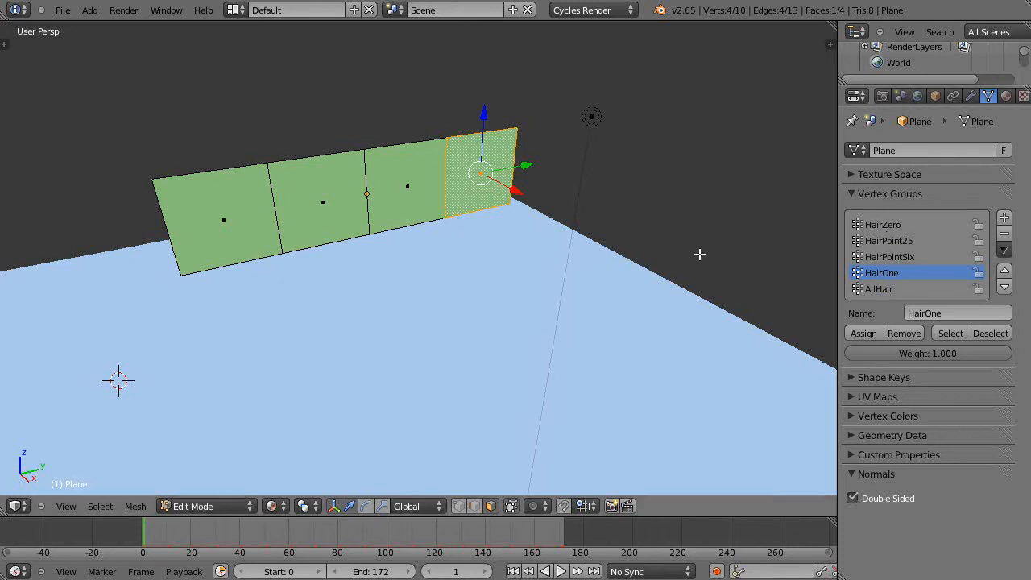
pyautogui.click(991, 332)
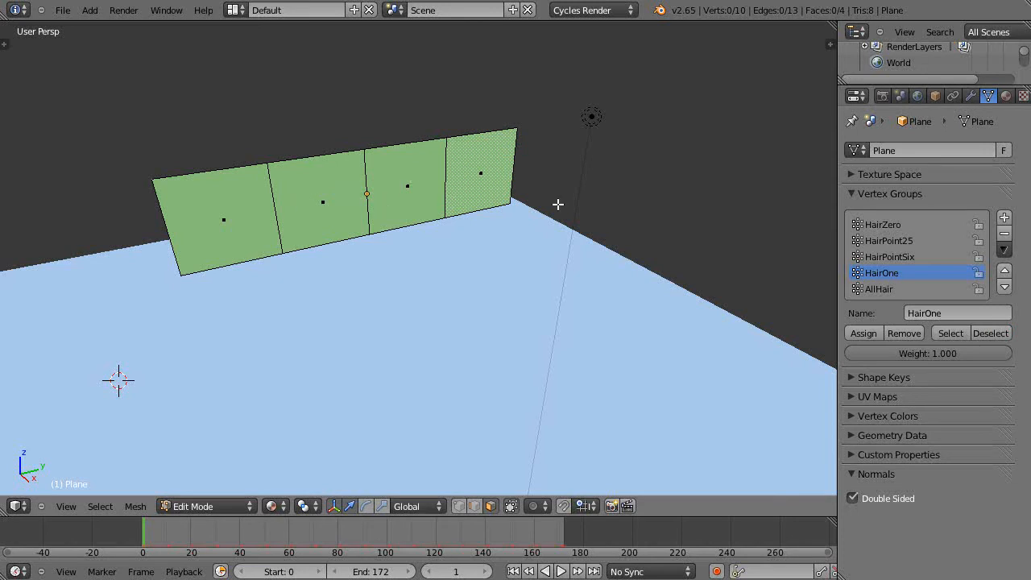
pyautogui.click(888, 240)
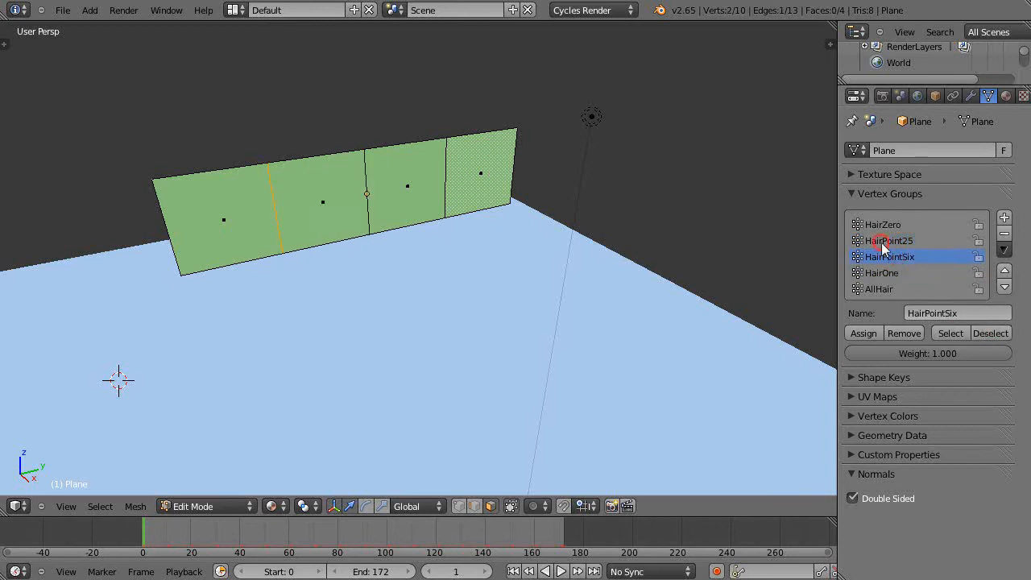
pyautogui.click(889, 240)
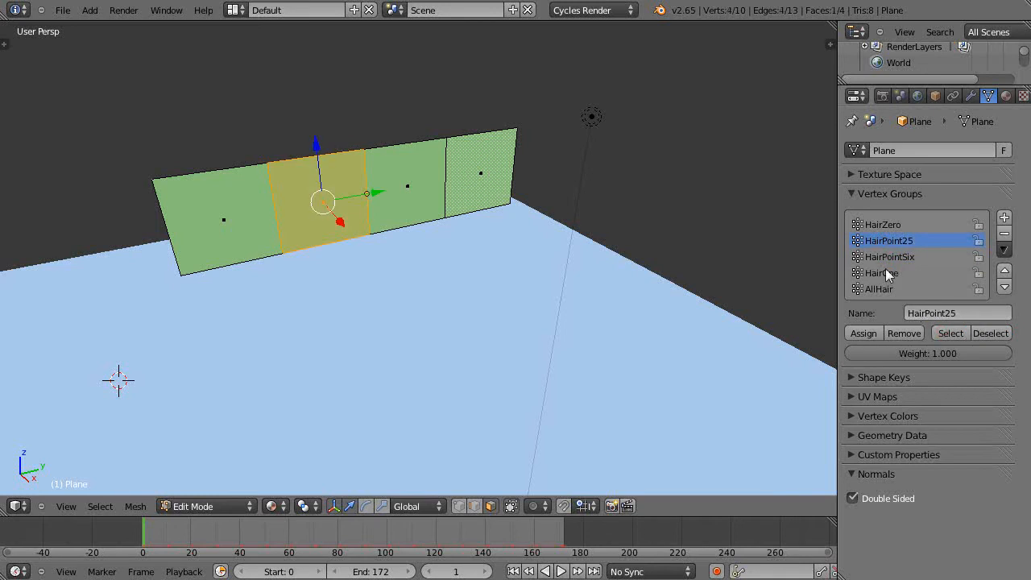
pyautogui.click(889, 256)
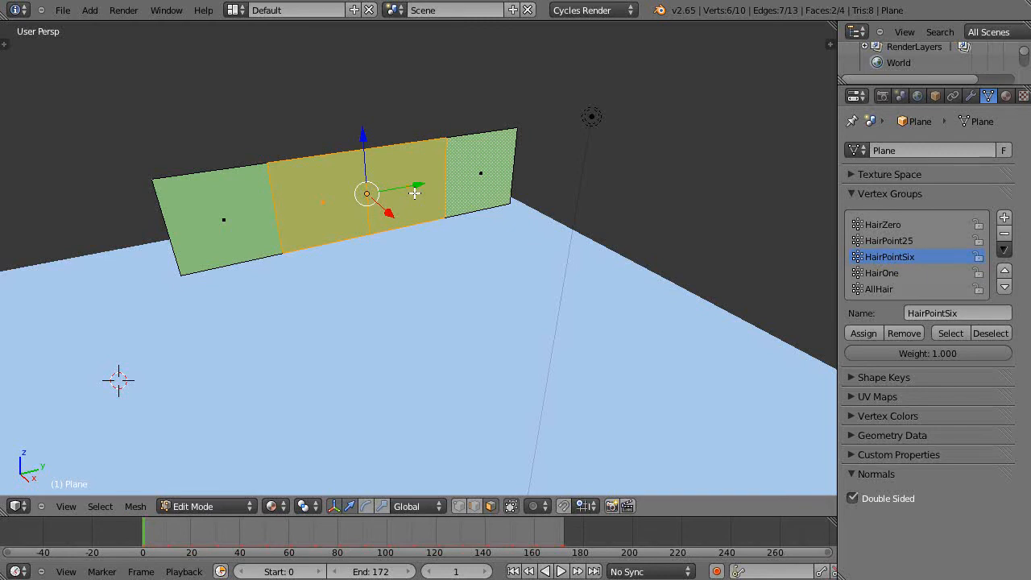
pyautogui.moveTo(704, 275)
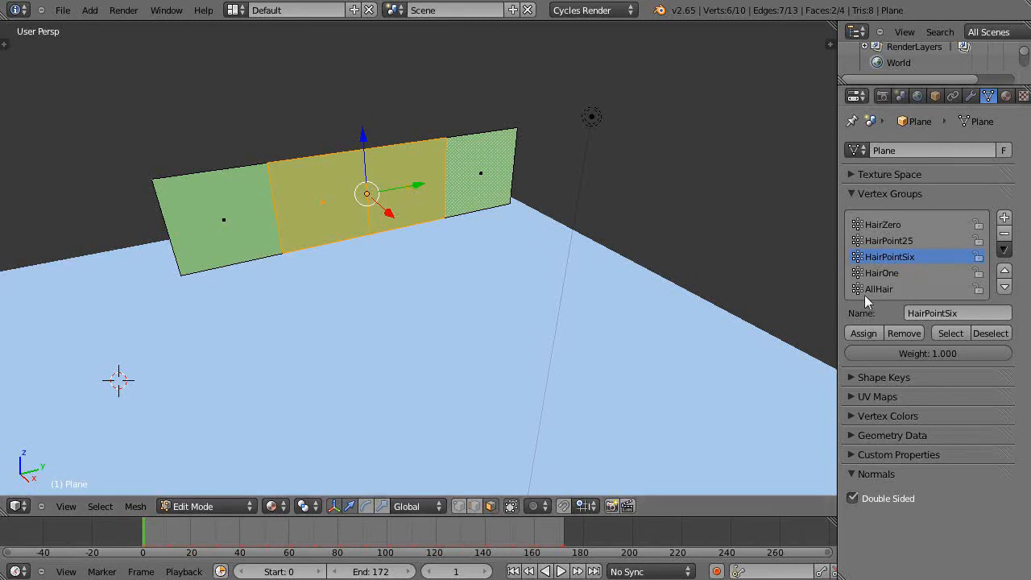
# - Activate the AllHair group and set the assignment weight to 0.5
pyautogui.click(879, 289)
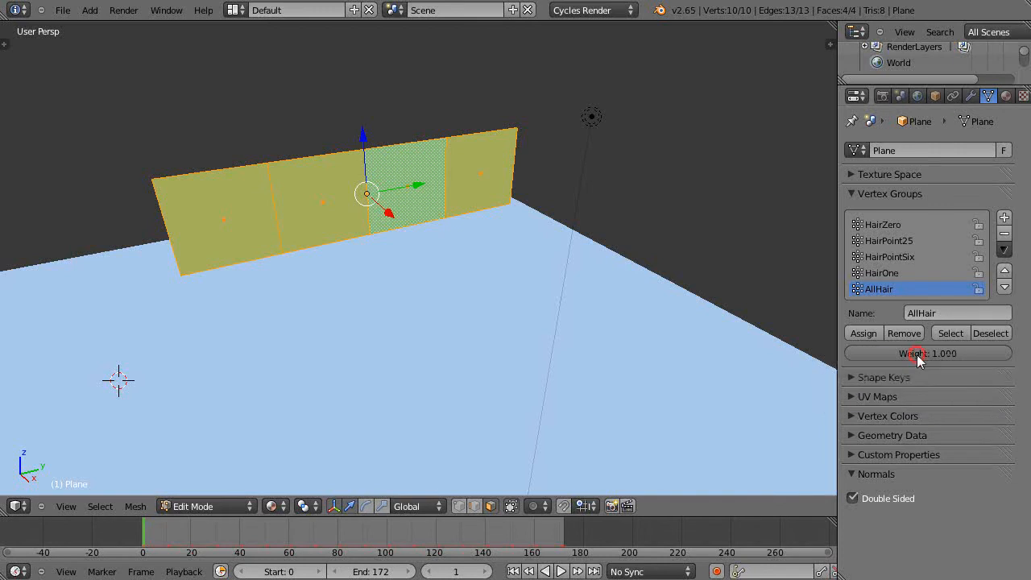
pyautogui.click(928, 354)
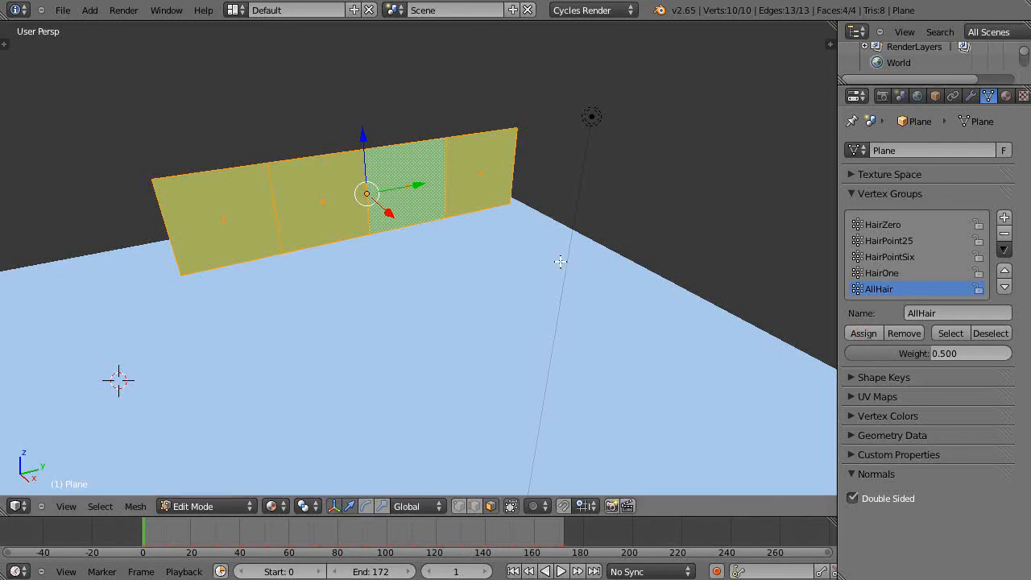
pyautogui.moveTo(411, 258)
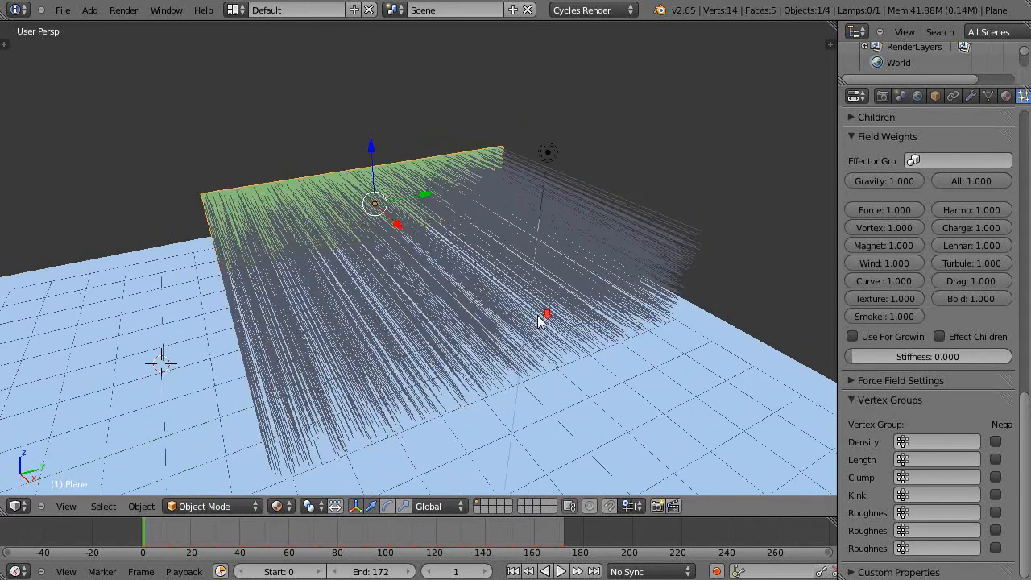
# - Try HairOne, then HairZero, as the vertex group controlling hair length
pyautogui.click(559, 571)
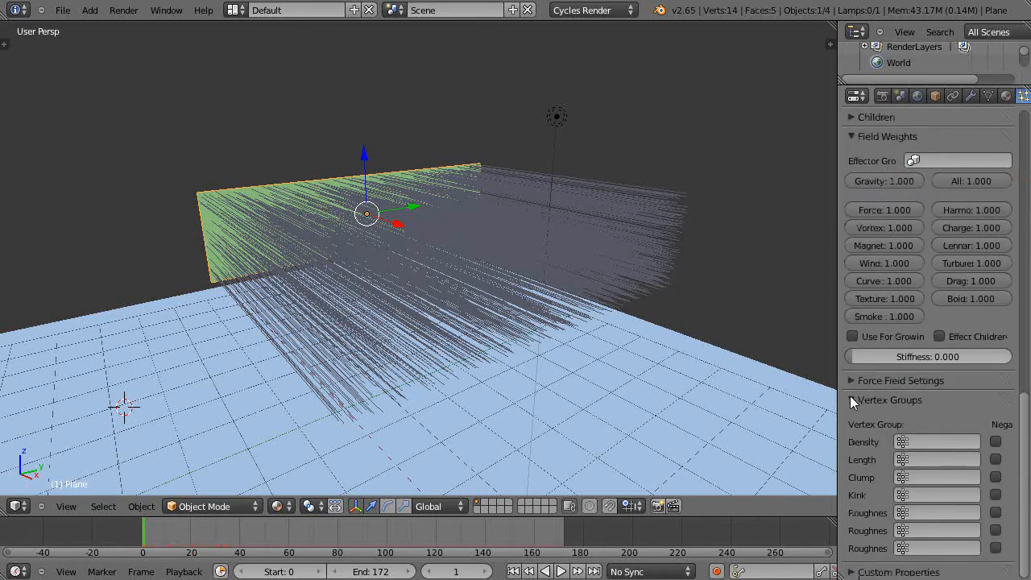
pyautogui.click(916, 460)
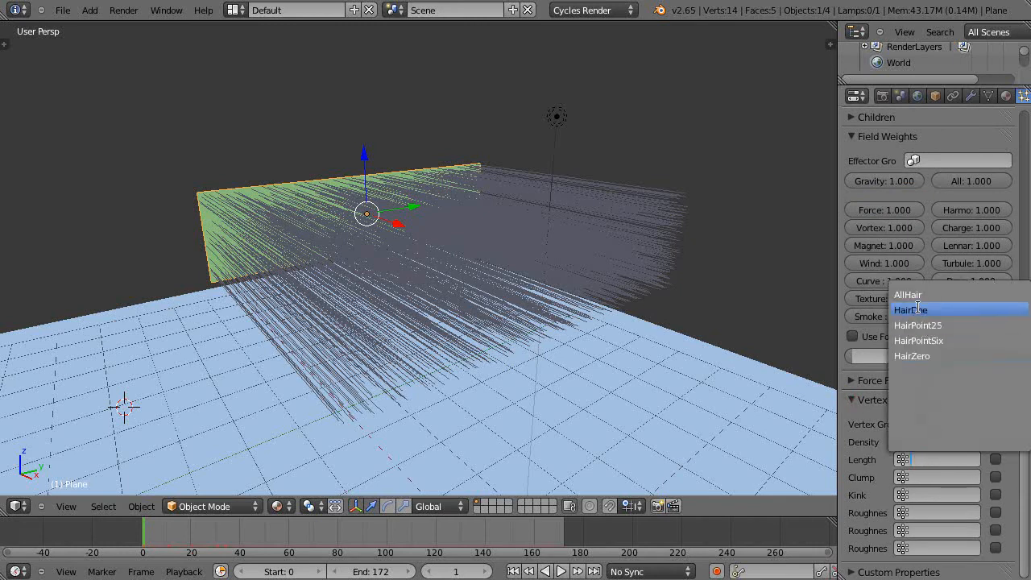
pyautogui.click(911, 309)
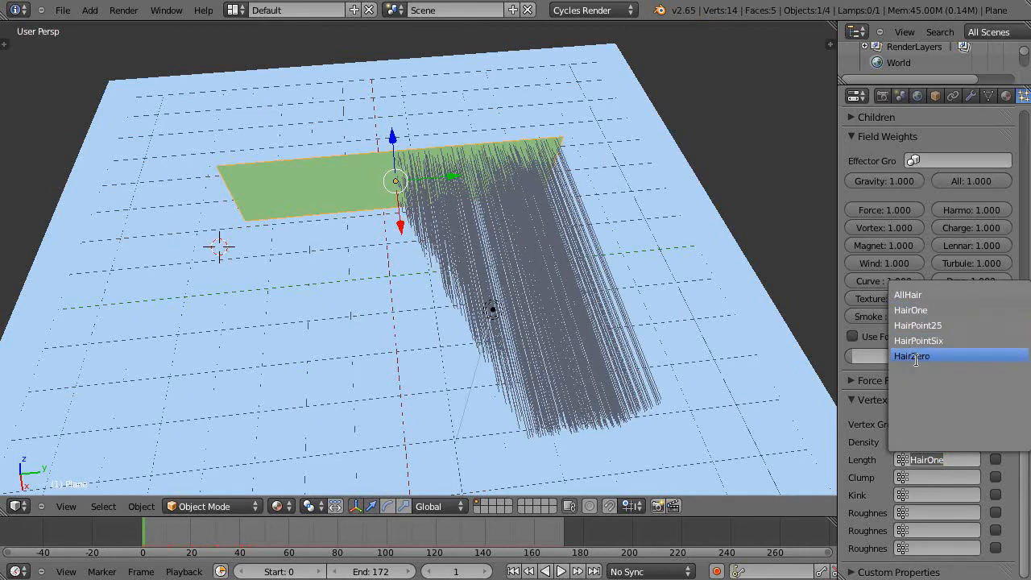
pyautogui.click(911, 355)
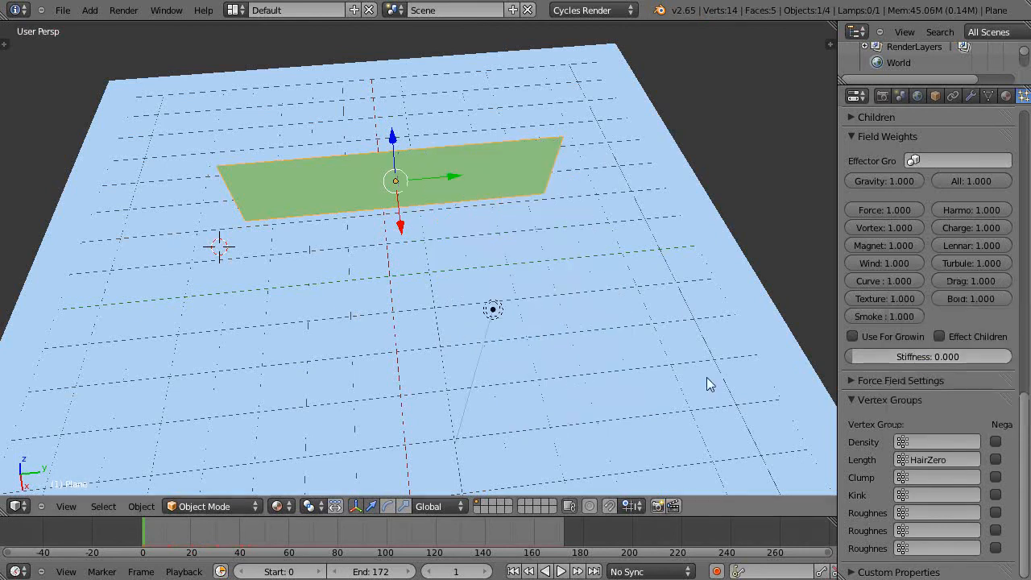
pyautogui.moveTo(266, 229)
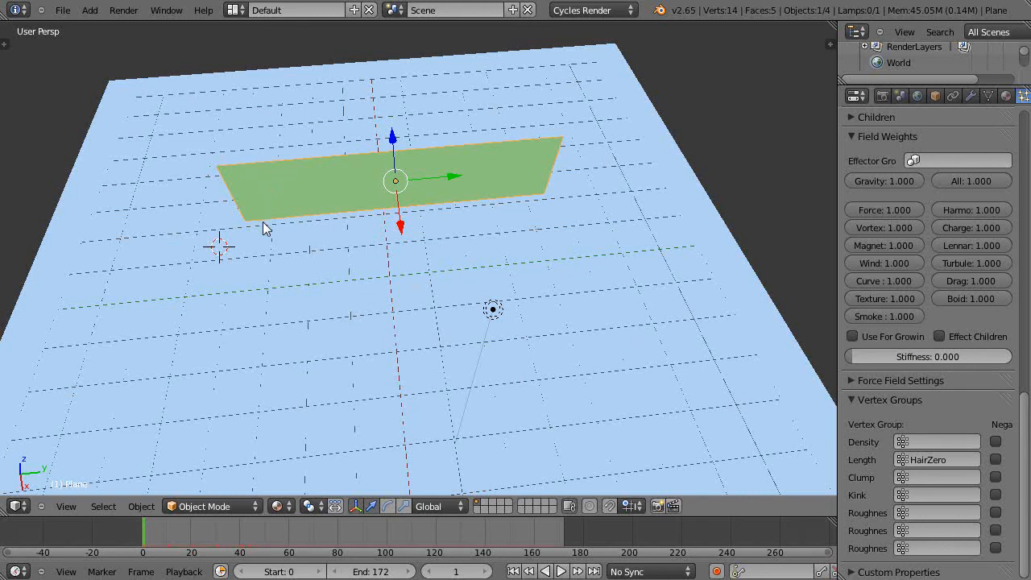
# - Switch the hair length vertex group to AllHair
pyautogui.click(937, 460)
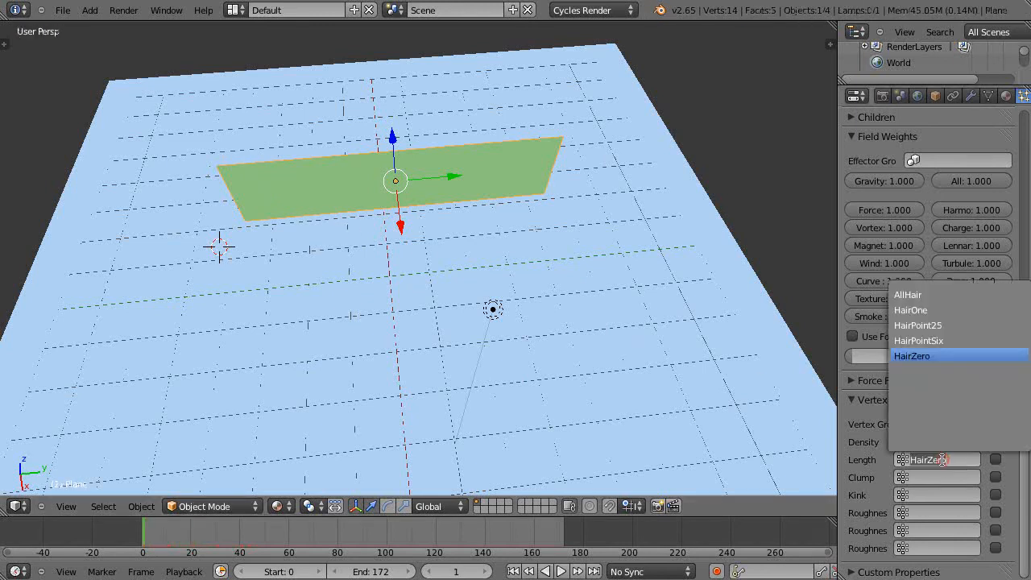
pyautogui.click(916, 326)
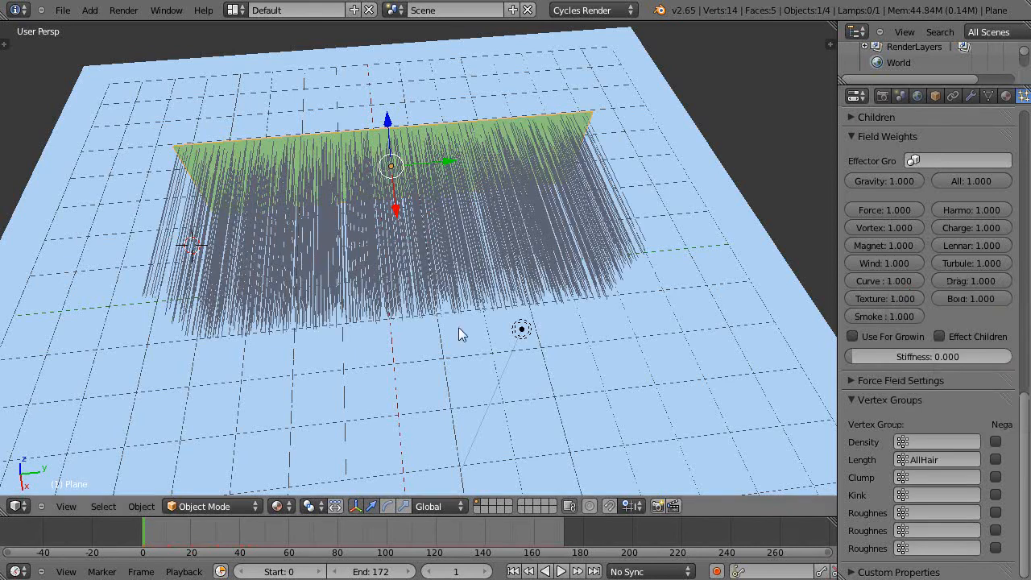
pyautogui.click(560, 571)
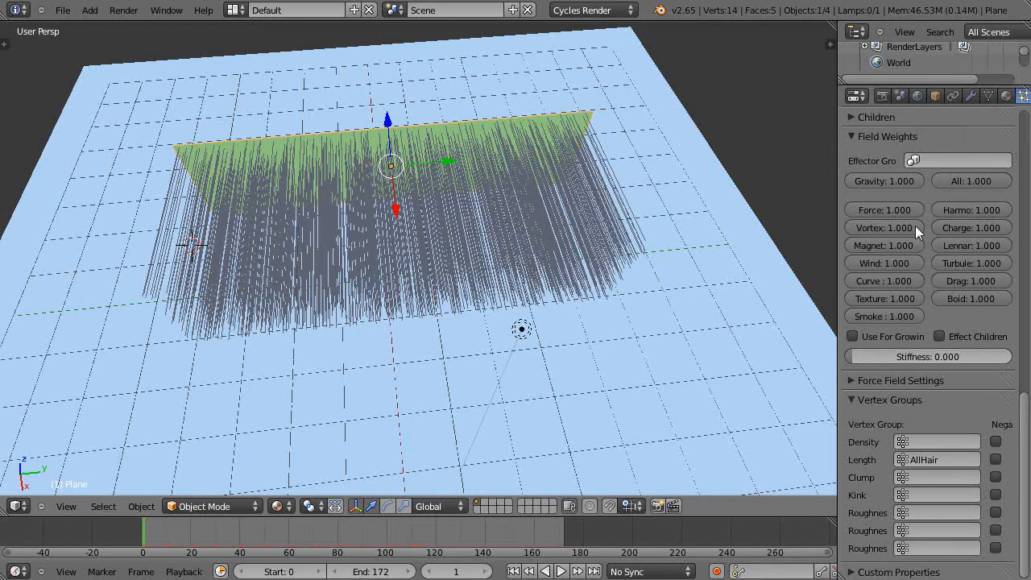
pyautogui.click(987, 96)
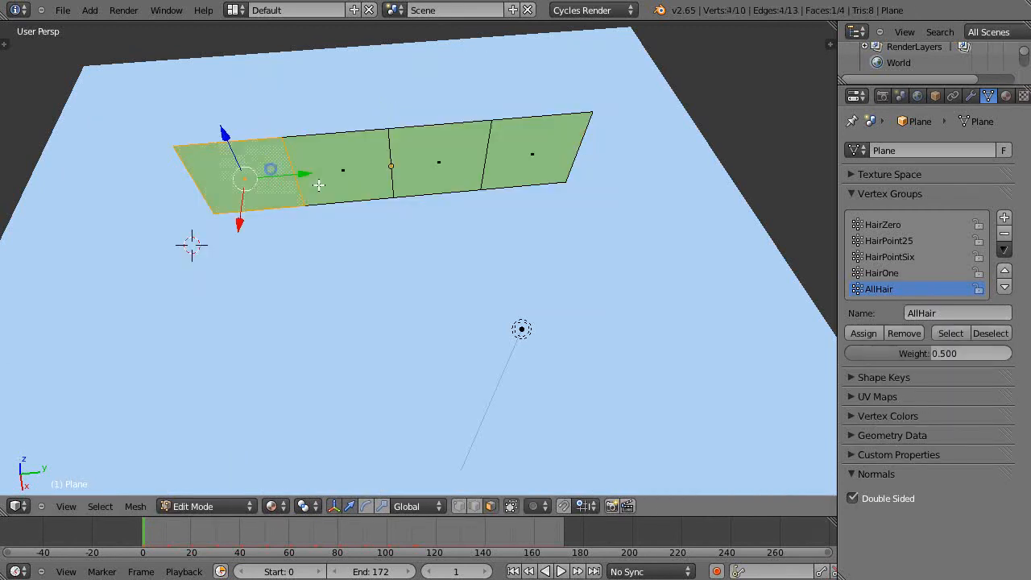
# - Assign different AllHair weights to the second and third faces, reaching 1.0
pyautogui.click(928, 353)
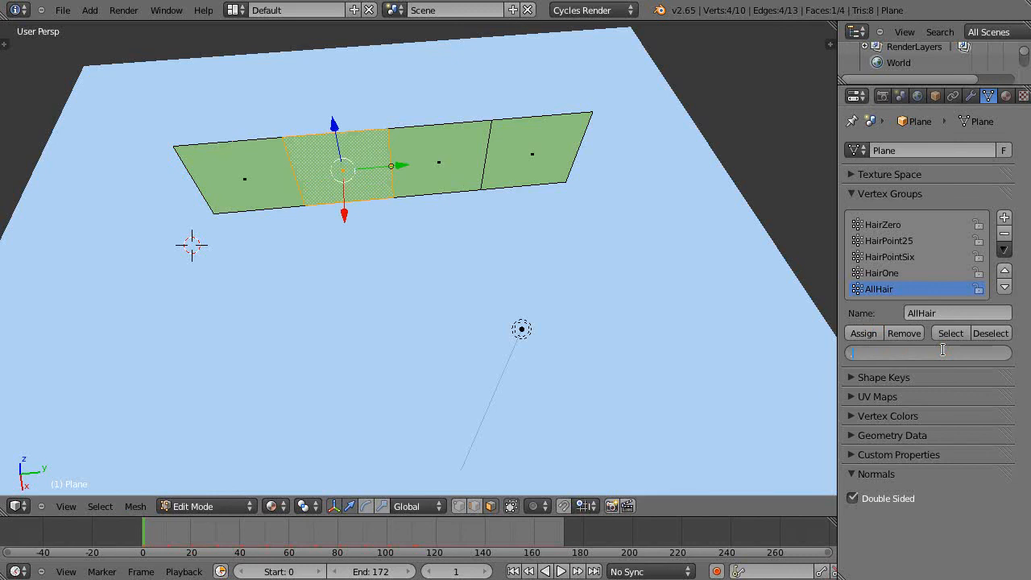
pyautogui.click(928, 353)
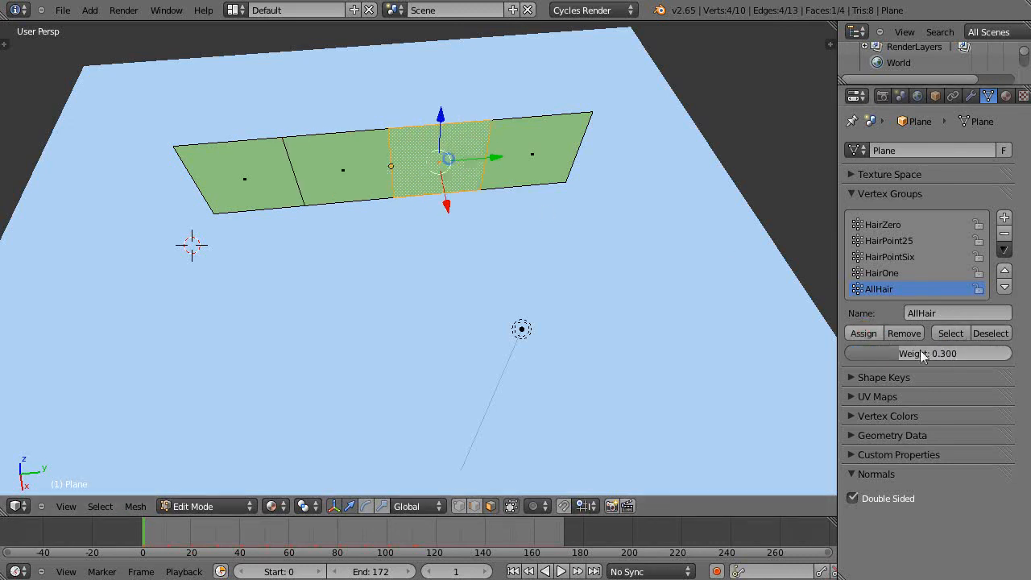
pyautogui.click(927, 353)
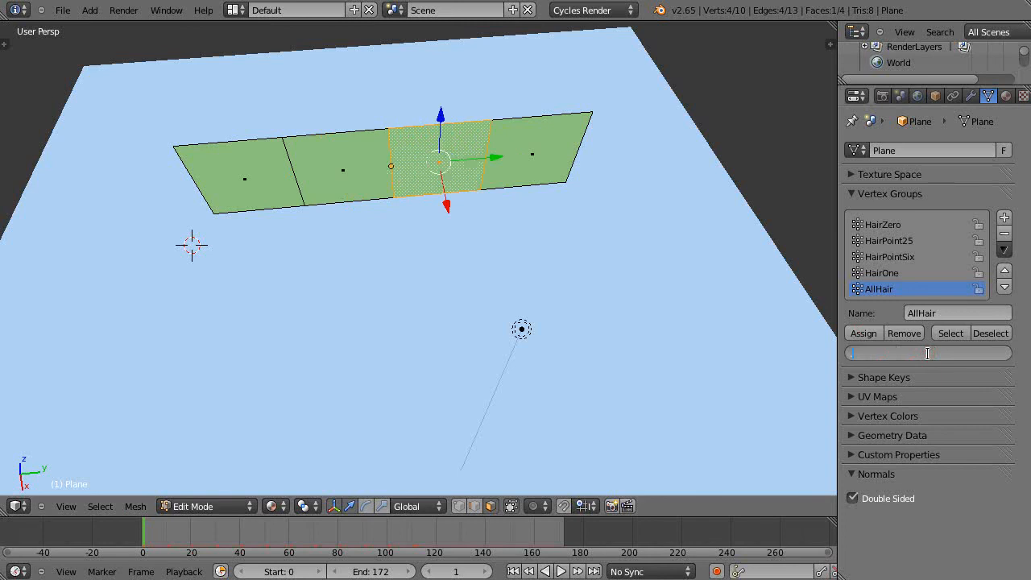
pyautogui.click(928, 353)
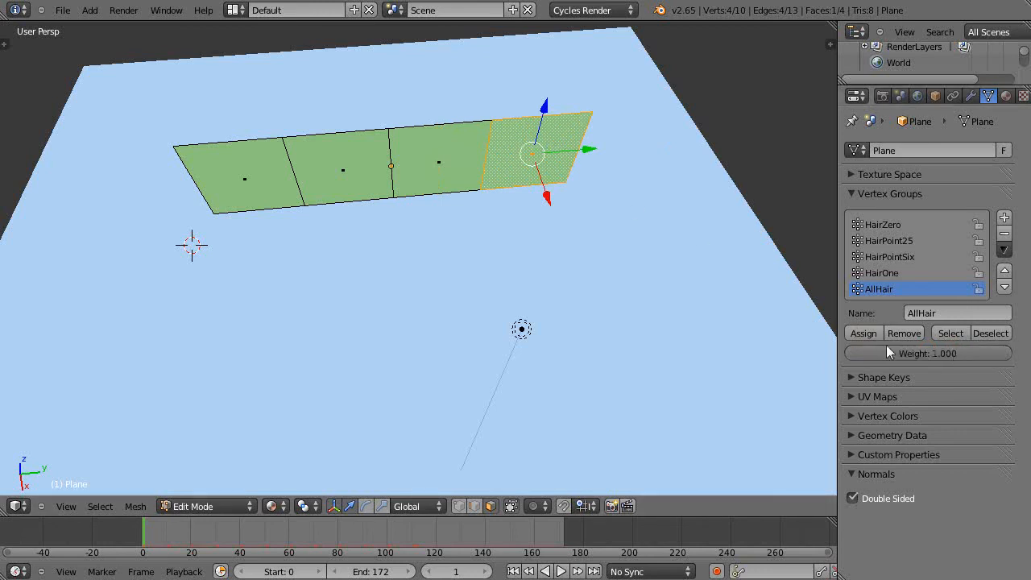
pyautogui.moveTo(549, 300)
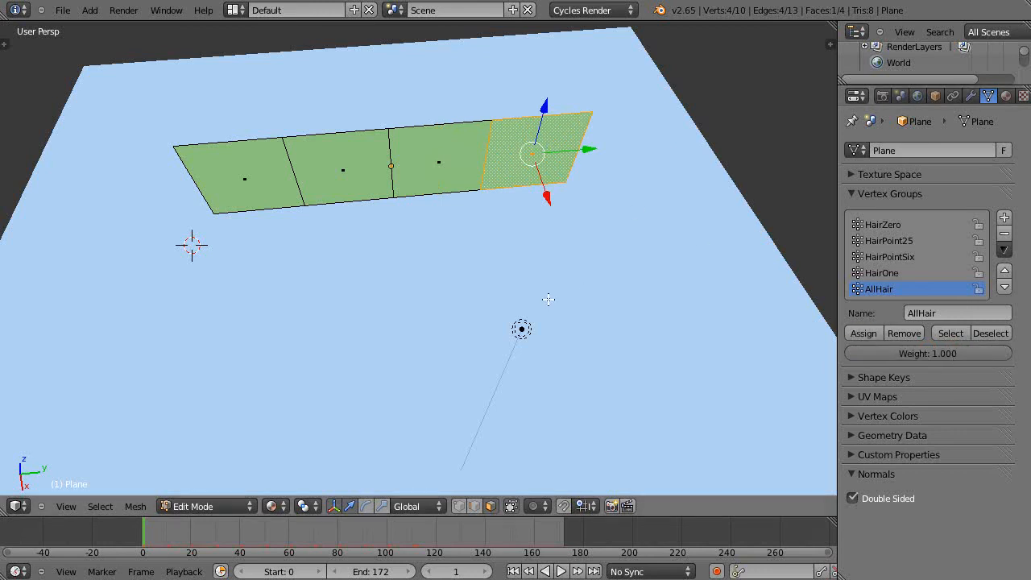